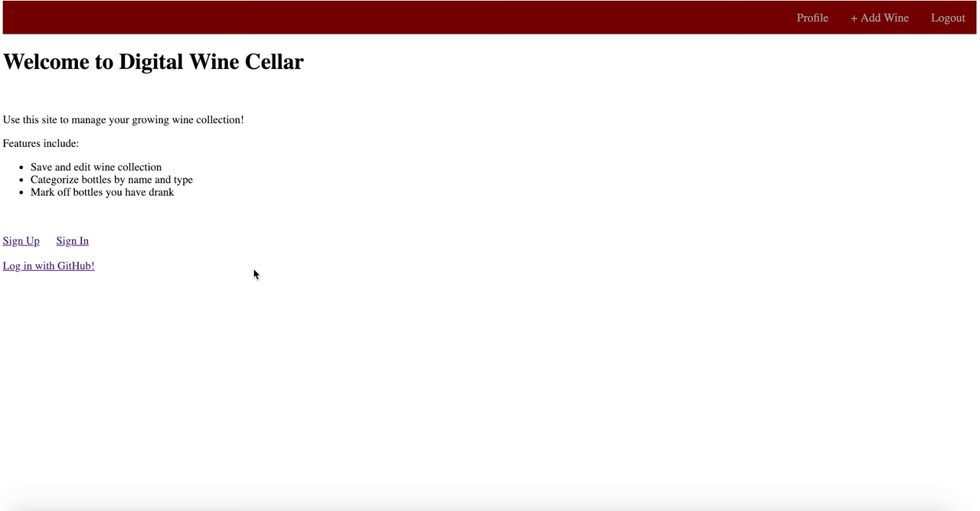
mouse_move(362, 230)
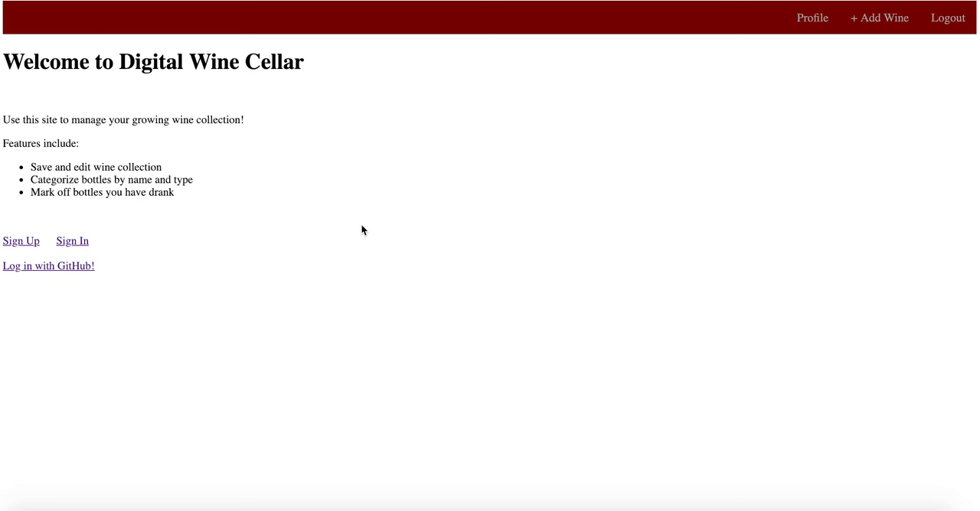
mouse_move(90, 254)
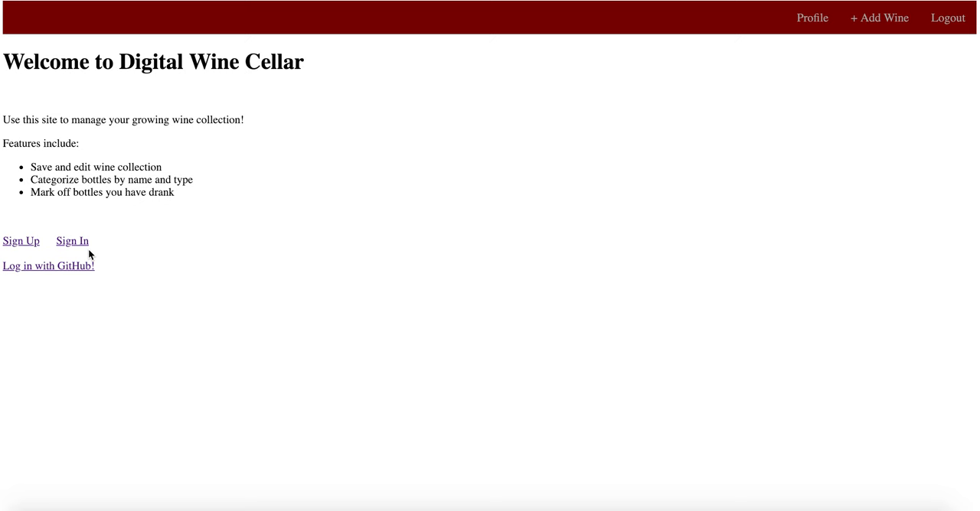
mouse_move(27, 245)
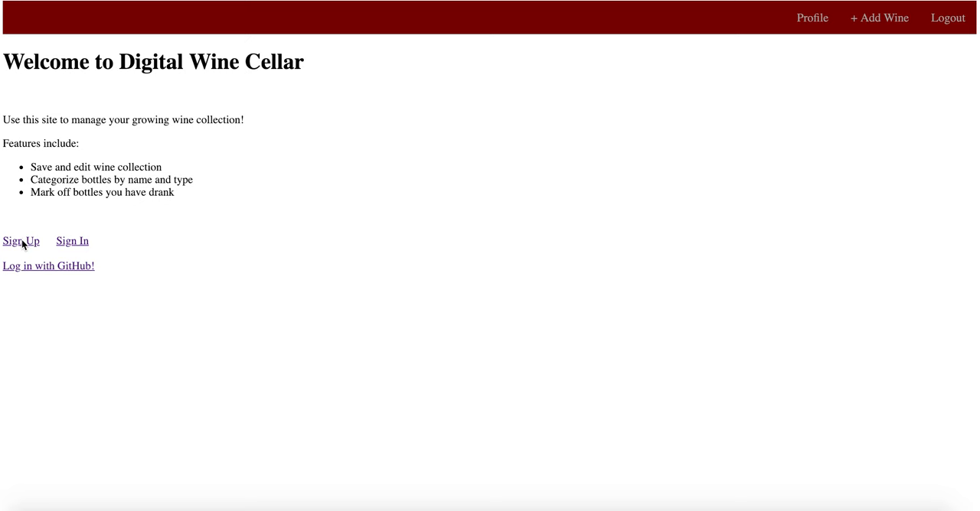
- Create the user account 'Tim' and log out
click(15, 241)
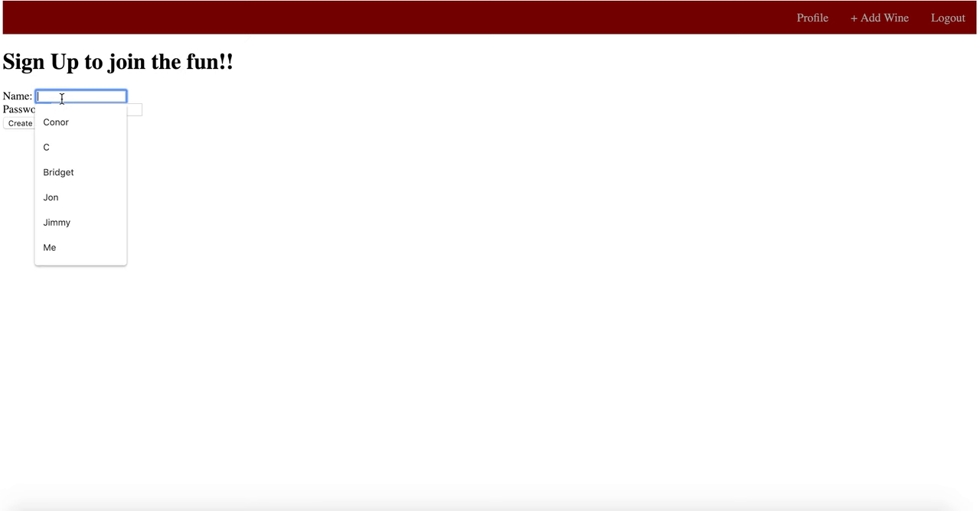
text(Tim)
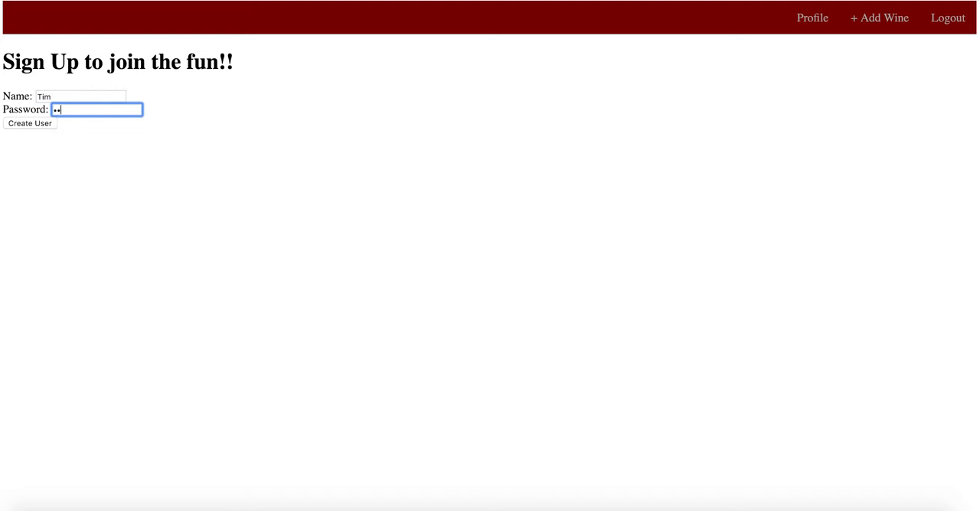
click(30, 123)
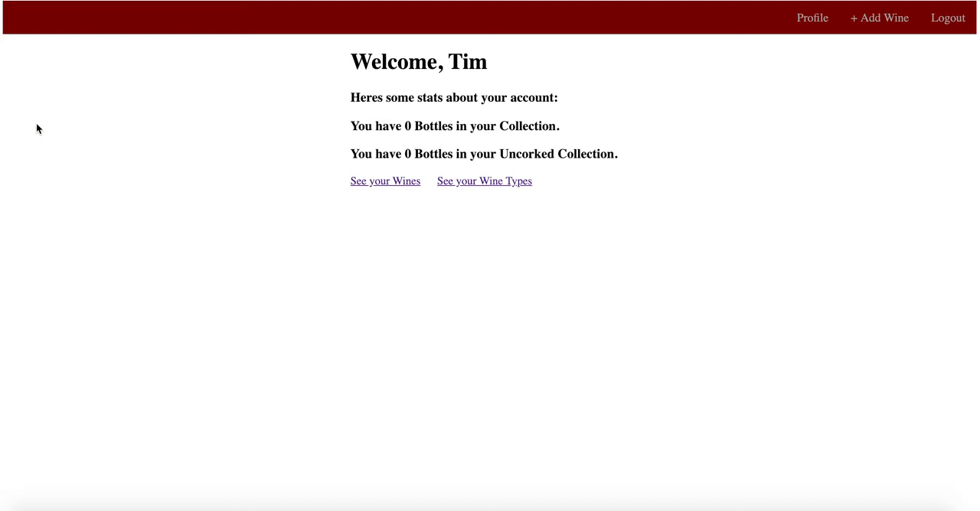
mouse_move(942, 49)
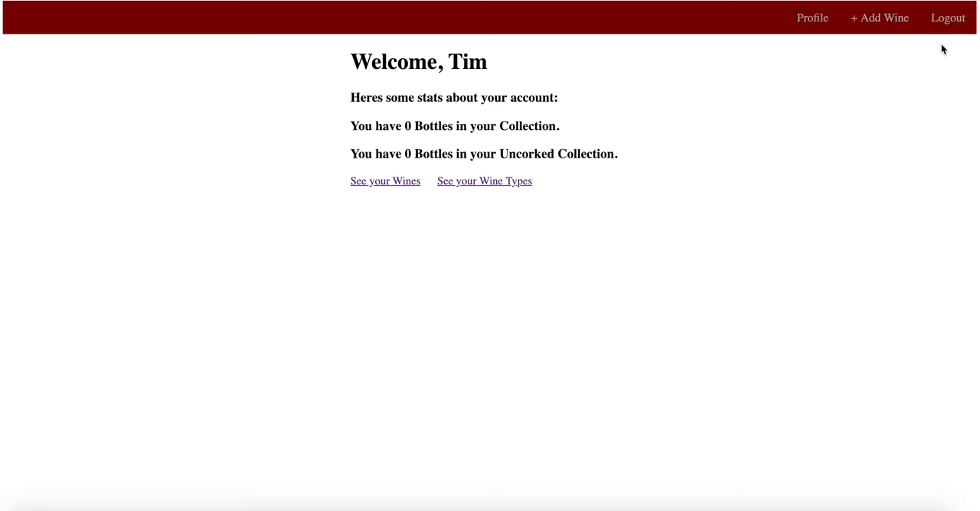
click(947, 17)
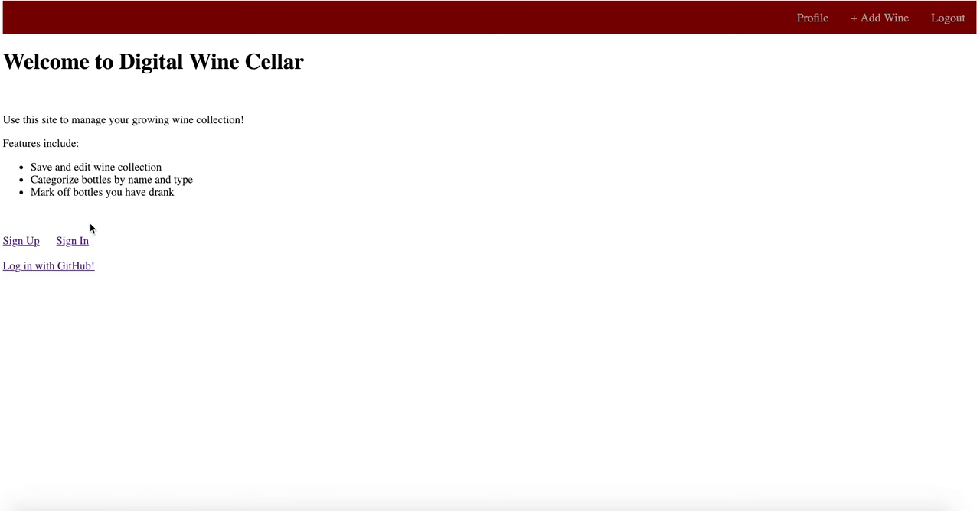
- Sign in as Tim, then log out again
click(71, 240)
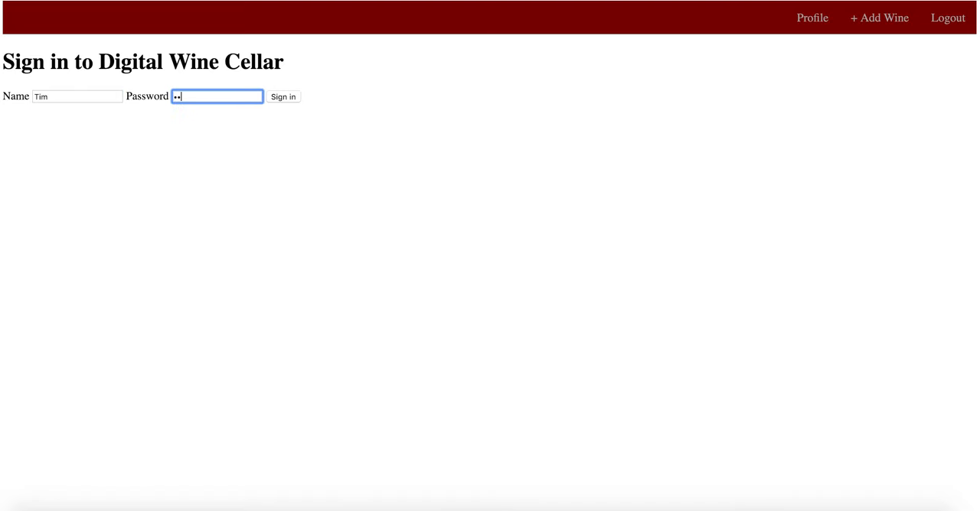
click(283, 97)
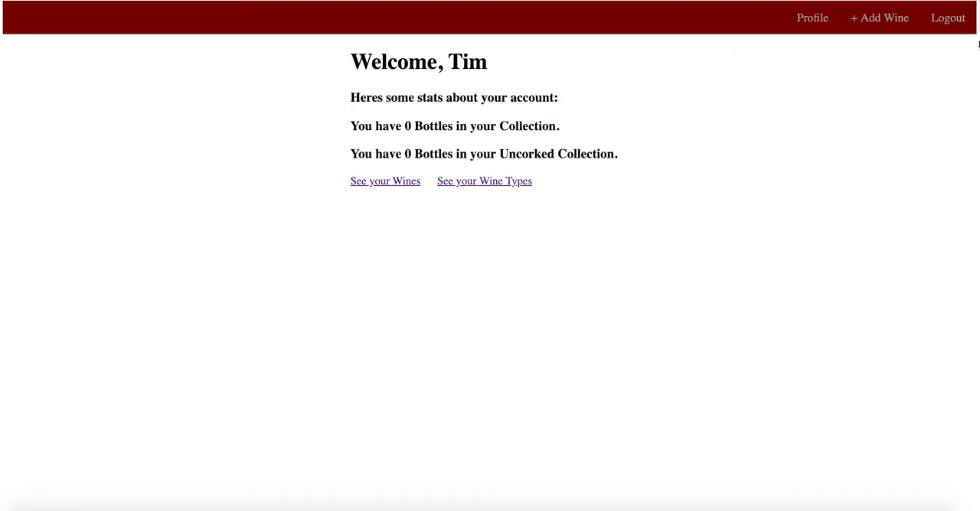
click(948, 17)
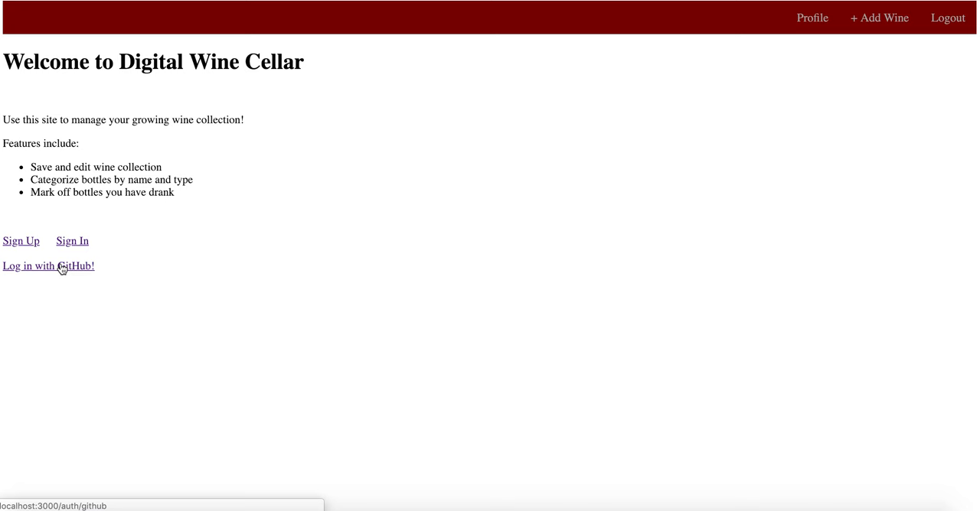
click(48, 265)
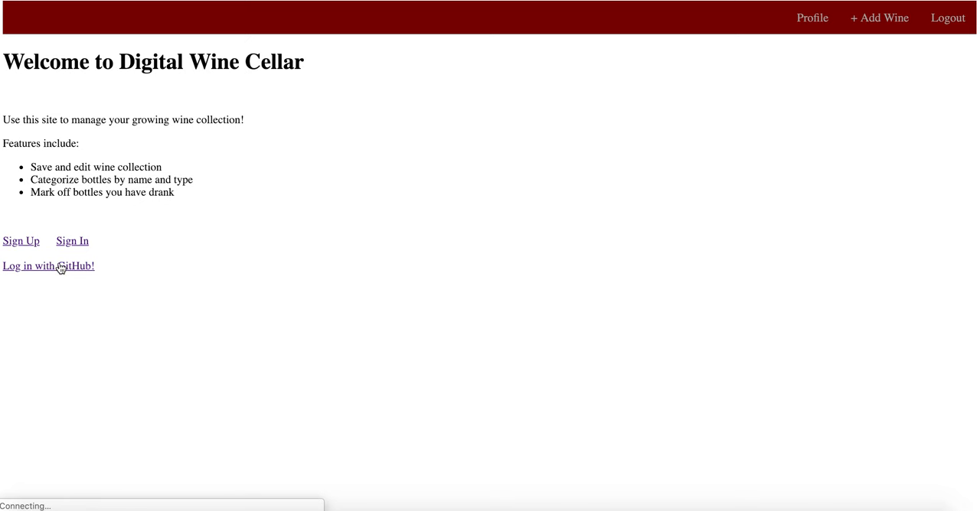
click(48, 266)
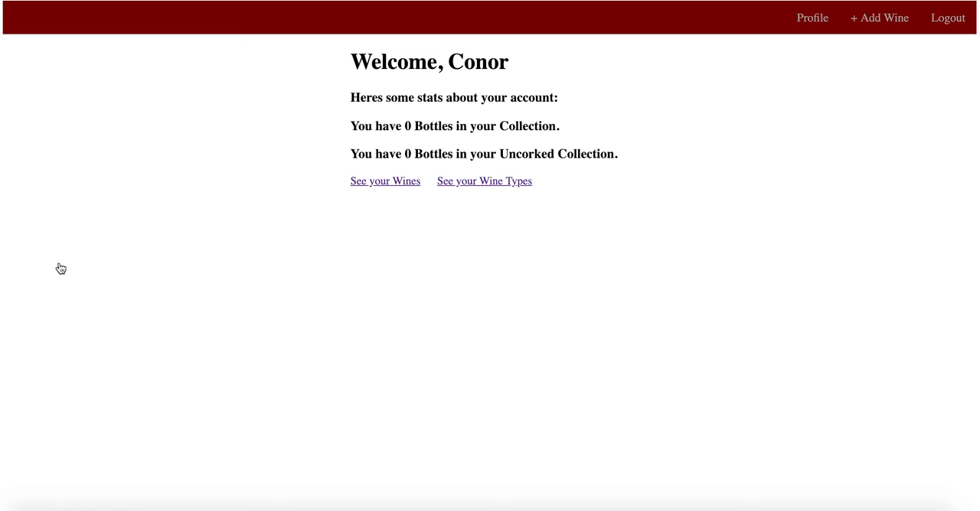
mouse_move(932, 27)
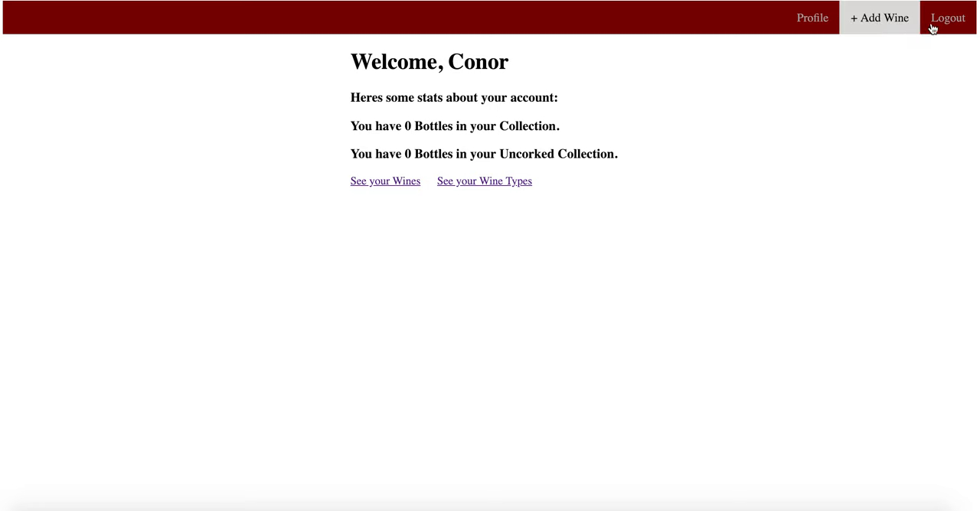
click(948, 17)
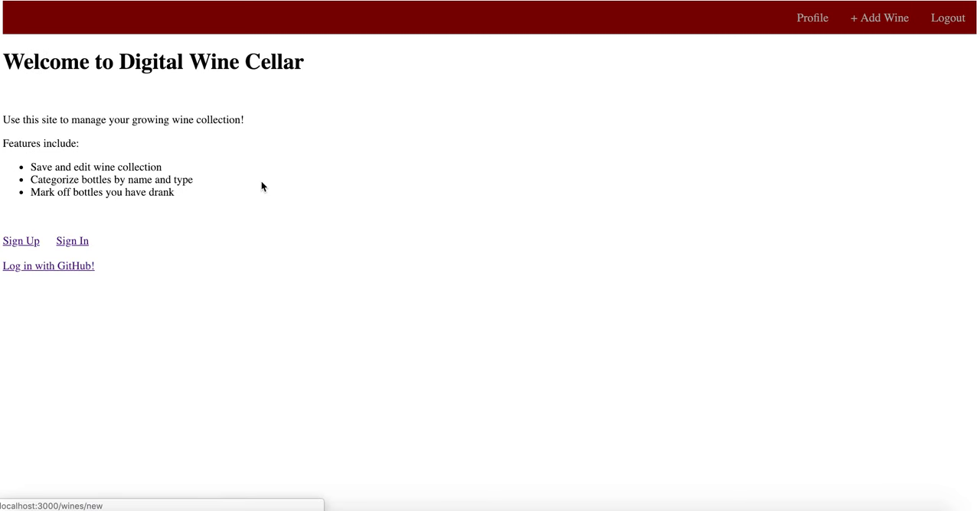
- Sign in as Tim to reach the dashboard showing zero bottles collected and uncorked
click(72, 241)
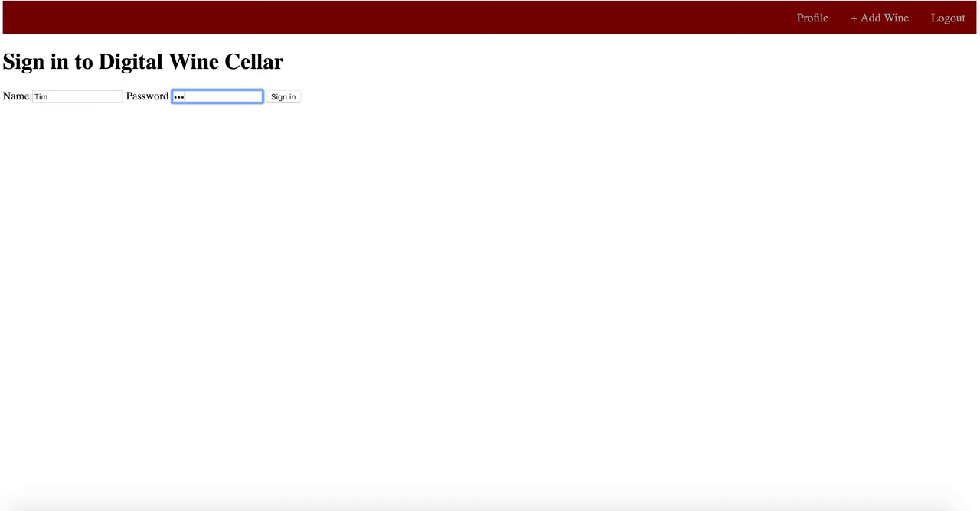
click(283, 96)
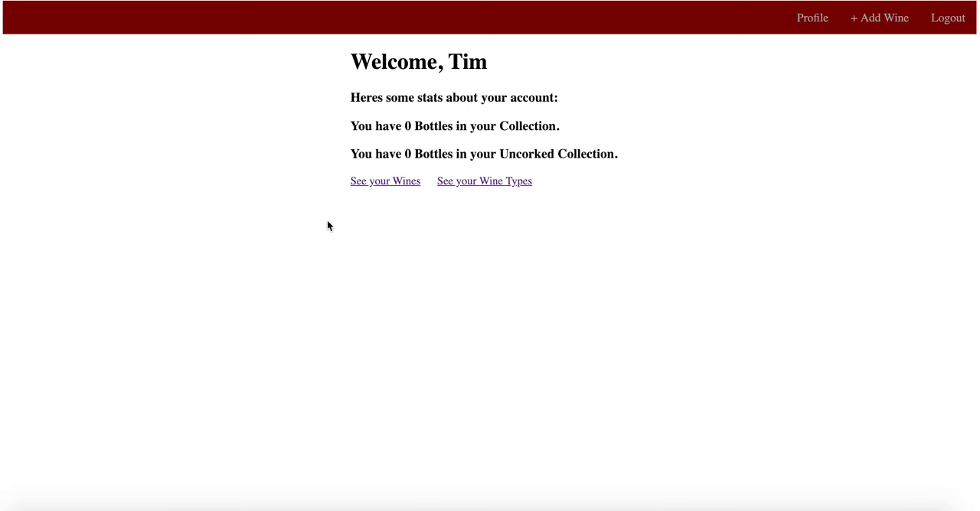
mouse_move(553, 178)
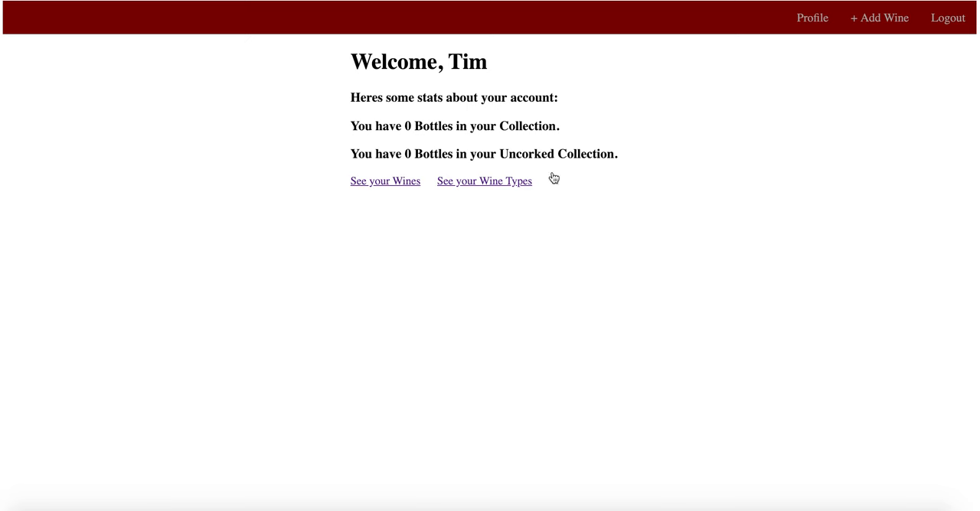
mouse_move(542, 63)
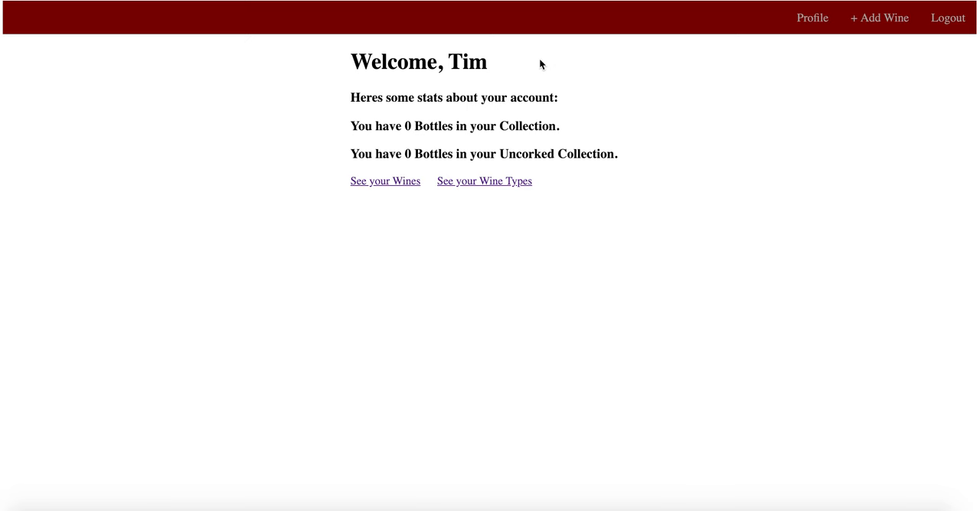
mouse_move(510, 130)
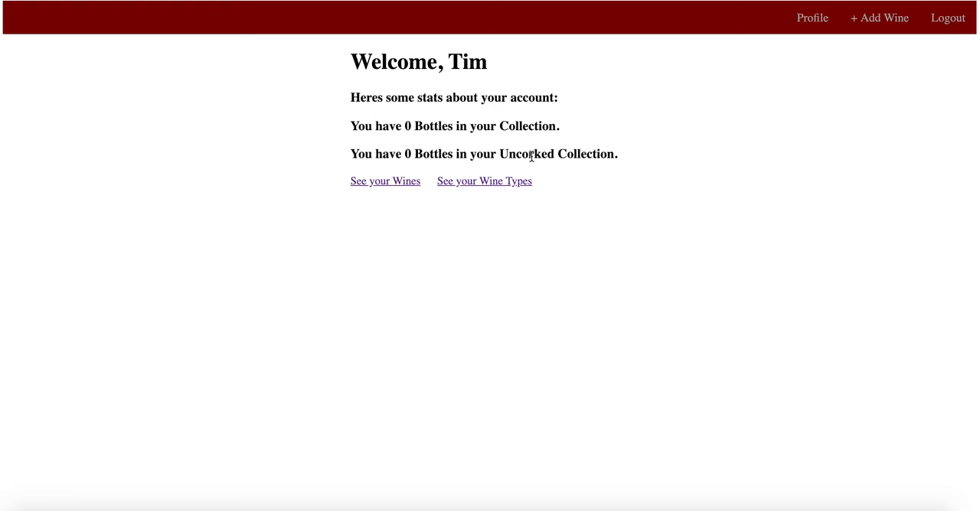
mouse_move(708, 155)
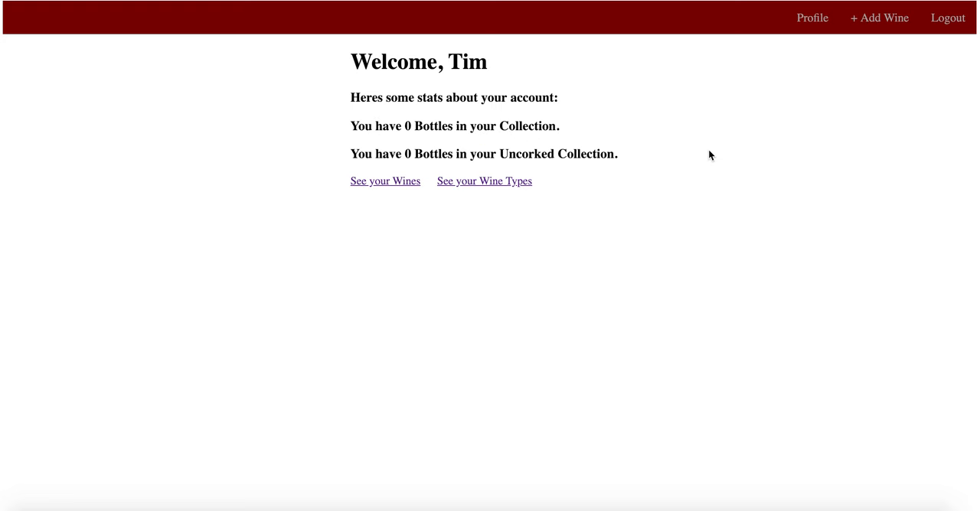
- Check the empty wine list, then bring up the blank add-wine form
click(384, 181)
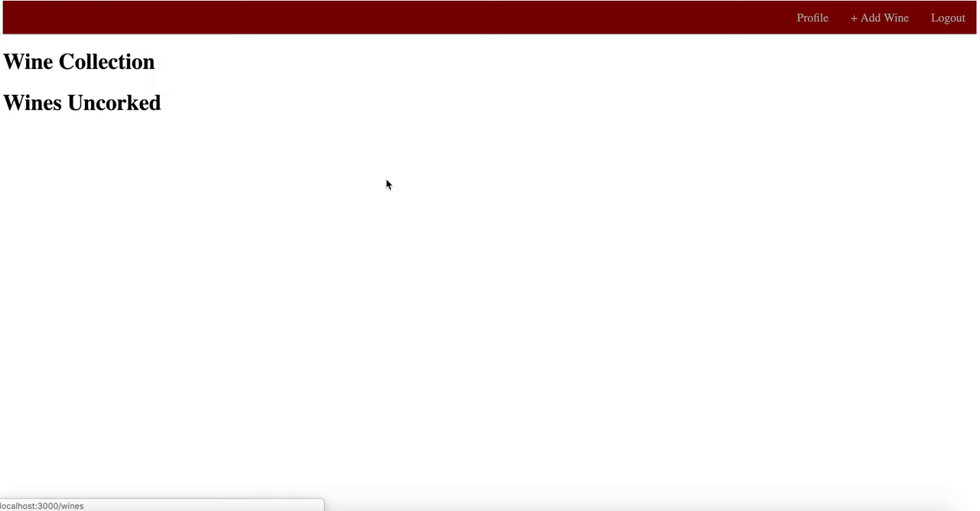
mouse_move(195, 158)
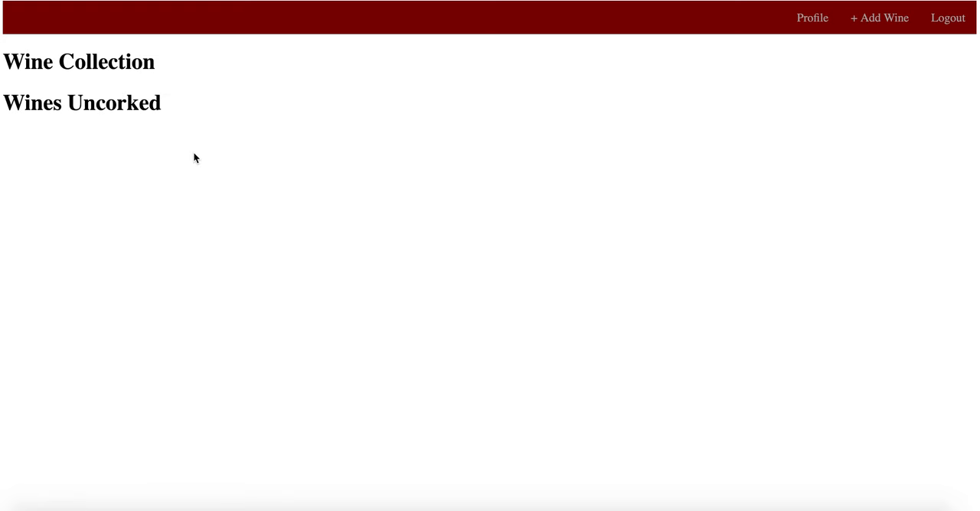
click(812, 17)
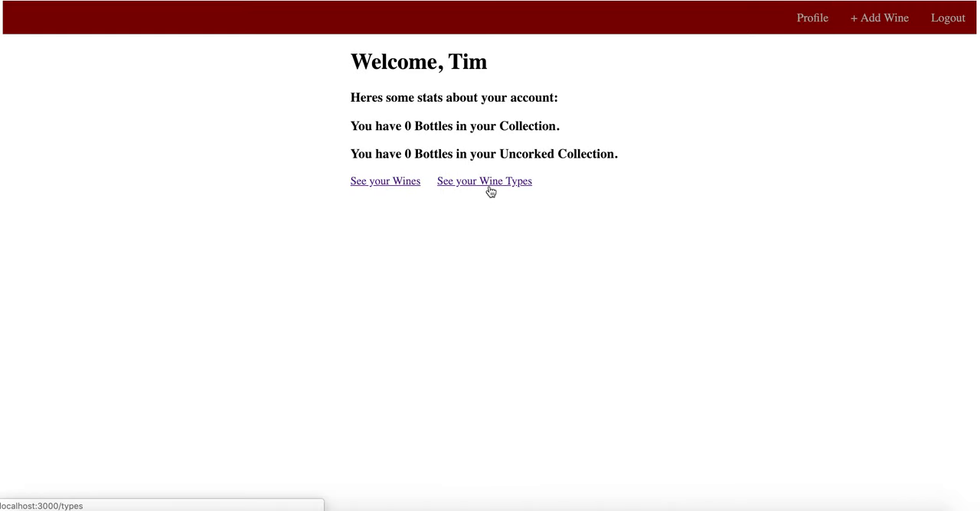
mouse_move(676, 94)
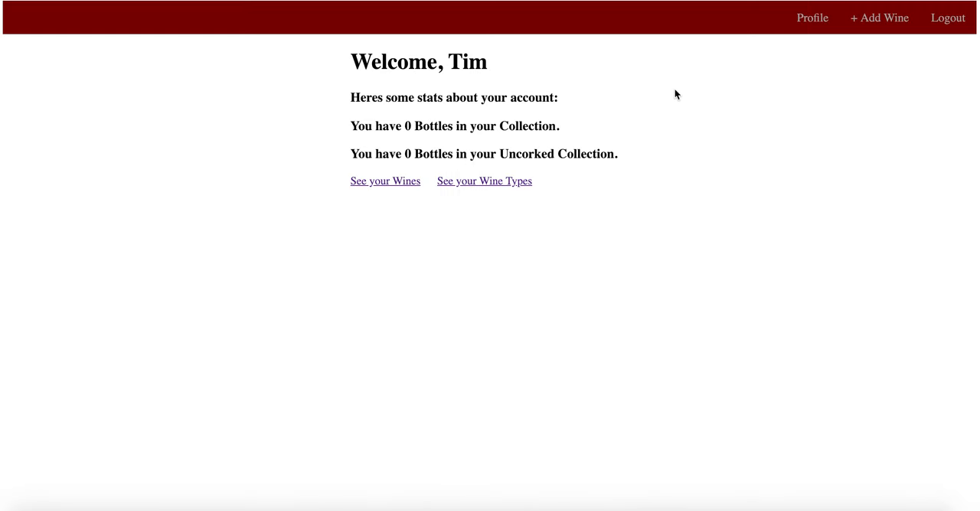
click(879, 17)
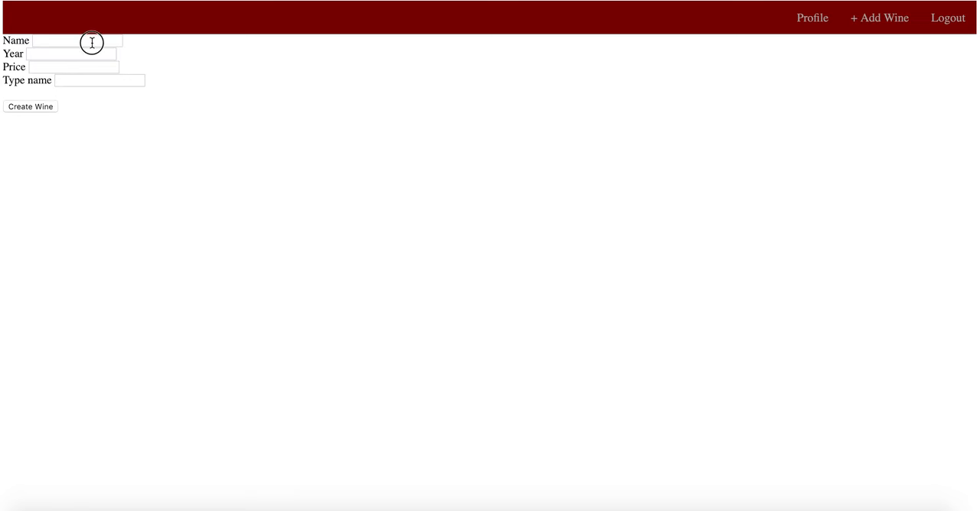
- Create wine Yum: year 2017, price $20, type Chardonnay; return to Profile
click(77, 40)
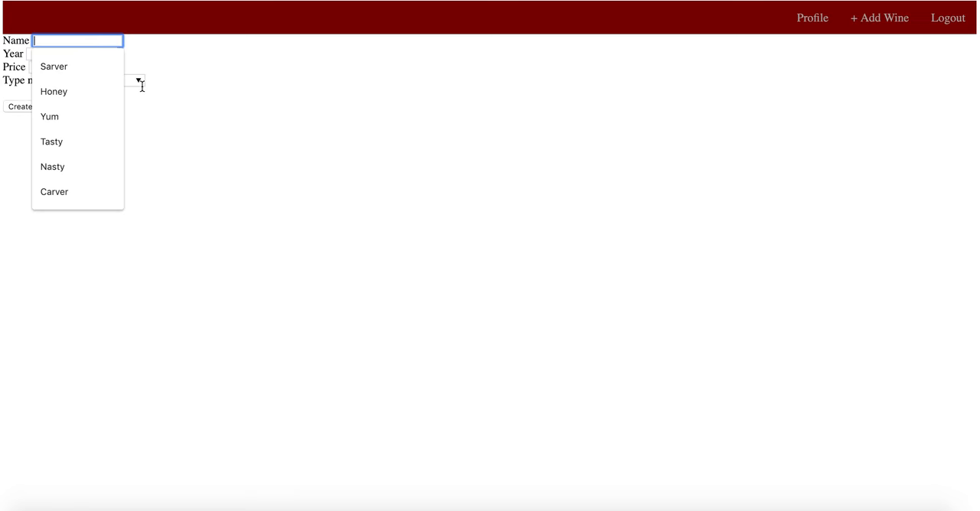
click(49, 116)
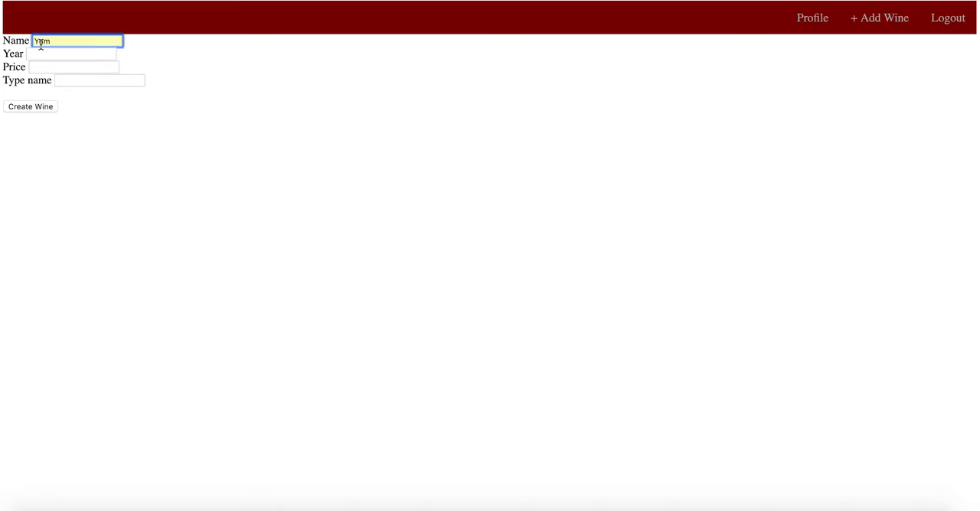
click(73, 67)
text(20)
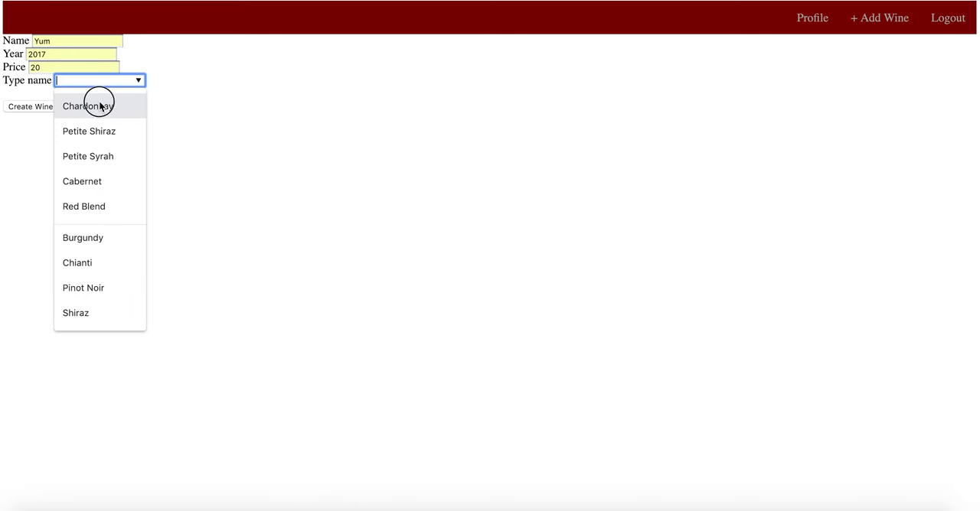
click(86, 105)
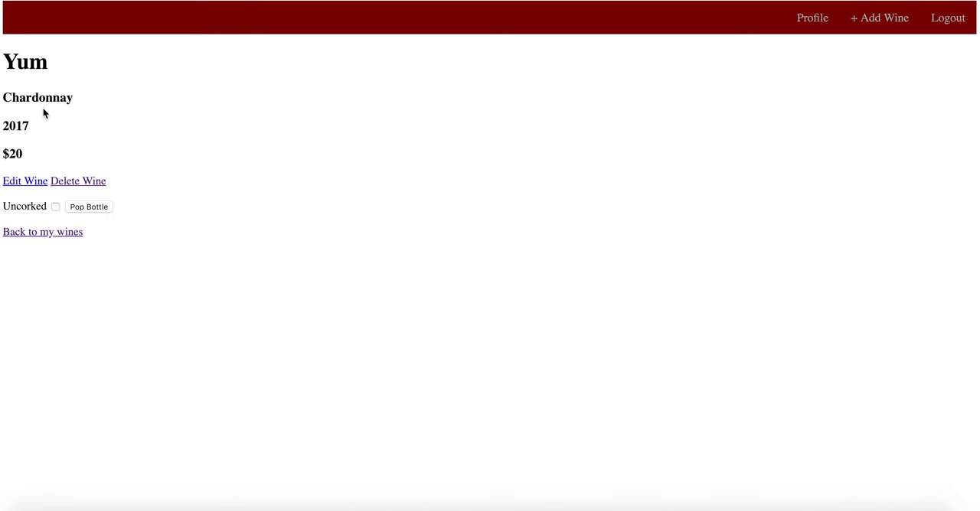
click(812, 17)
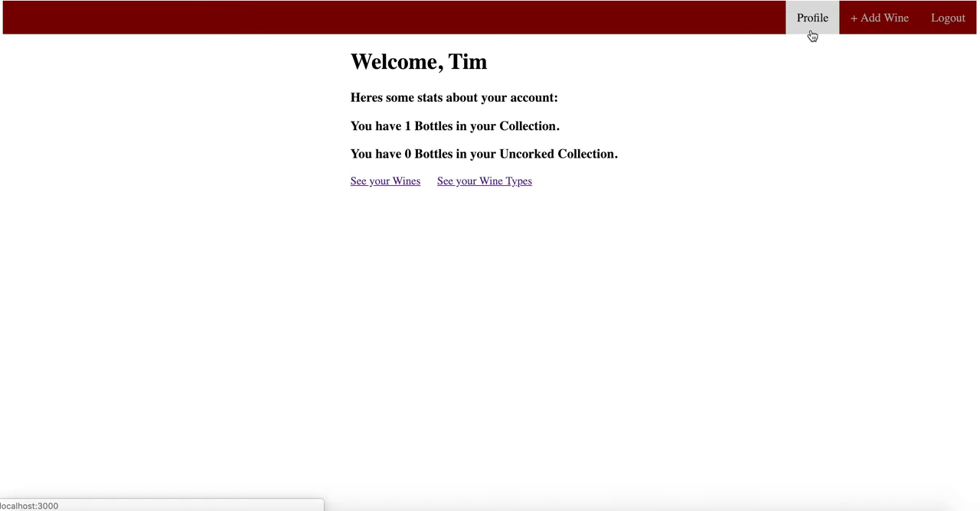
mouse_move(439, 125)
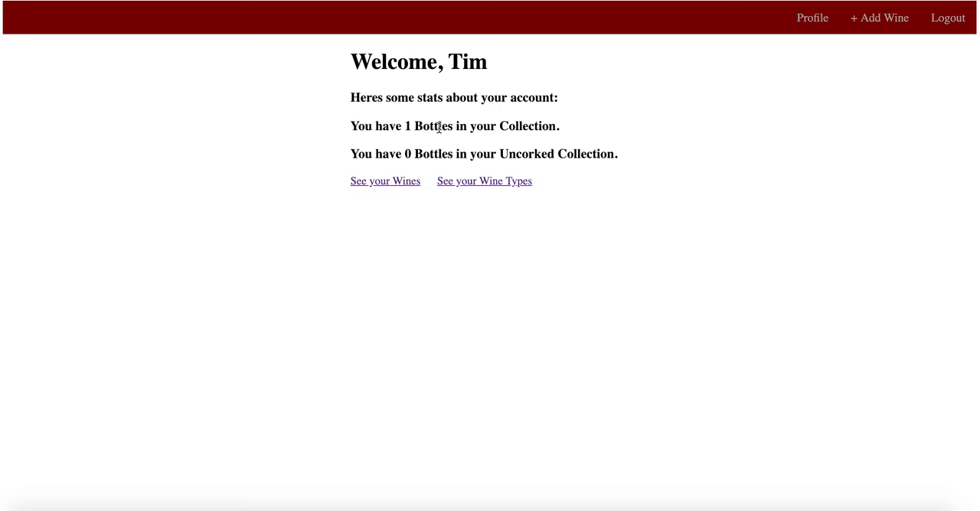
mouse_move(395, 170)
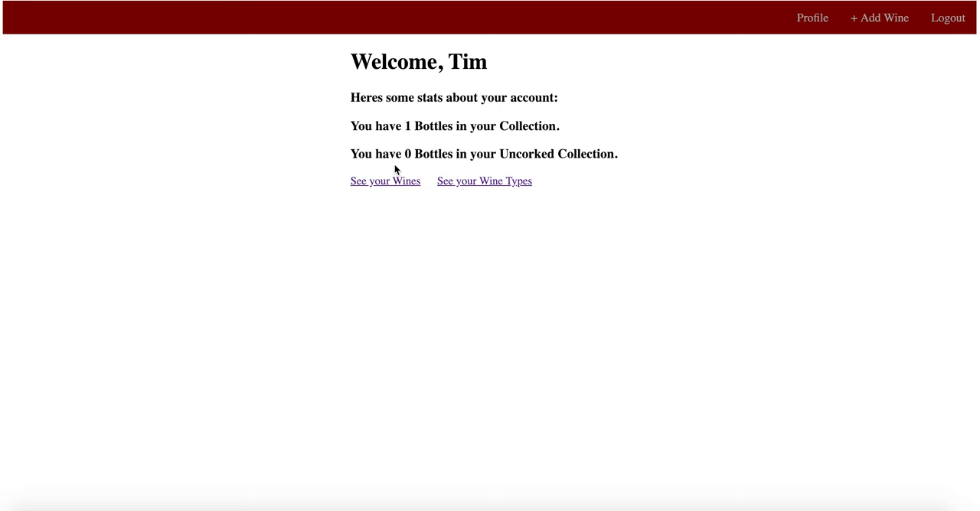
- Open Yum's details from the wine collection, then view the wine types list
click(384, 181)
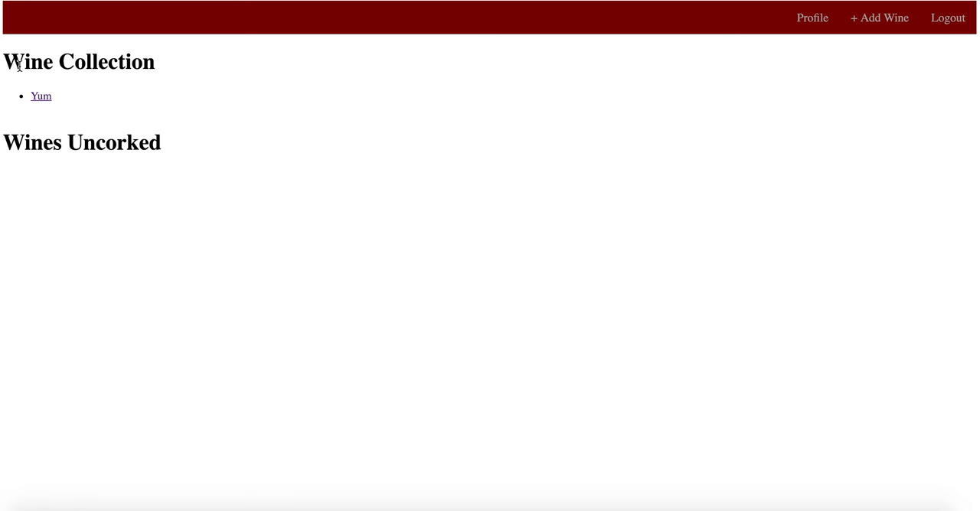
mouse_move(40, 96)
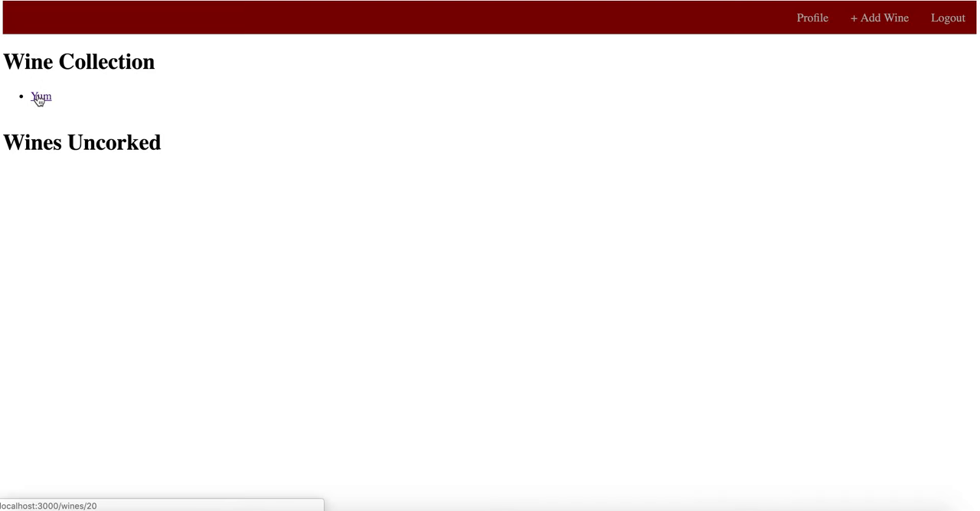
click(41, 98)
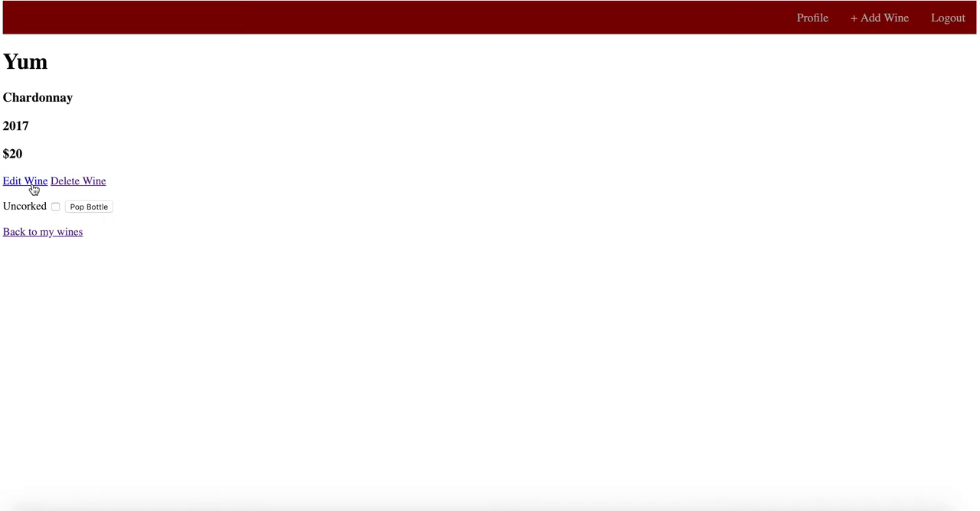
mouse_move(76, 181)
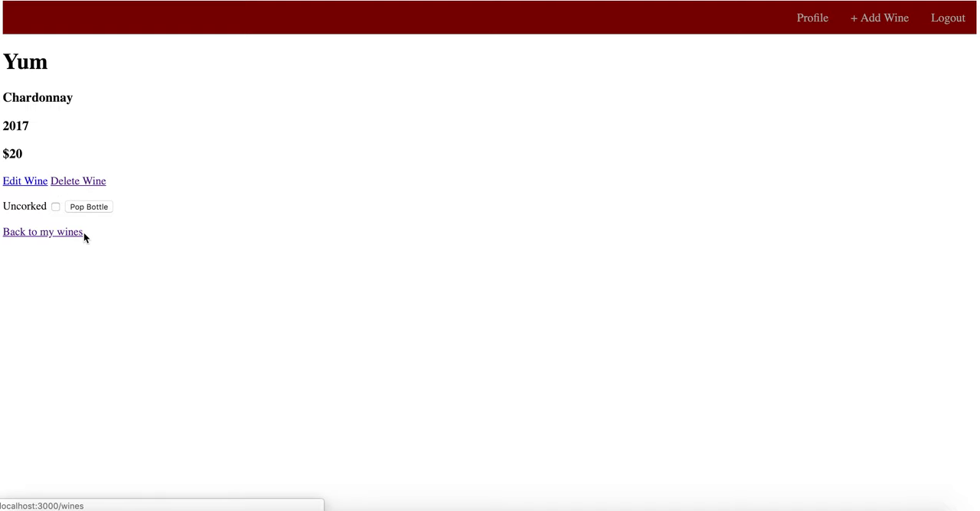
click(42, 231)
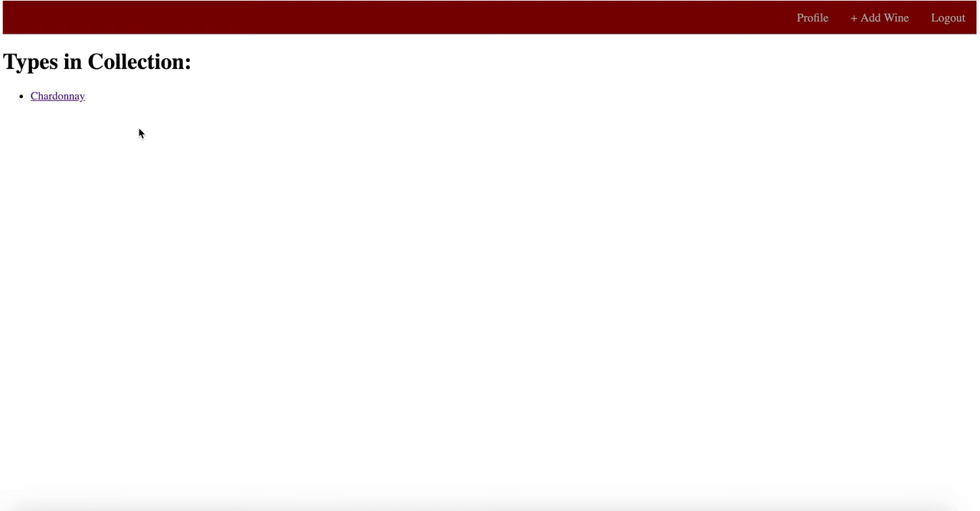
mouse_move(97, 81)
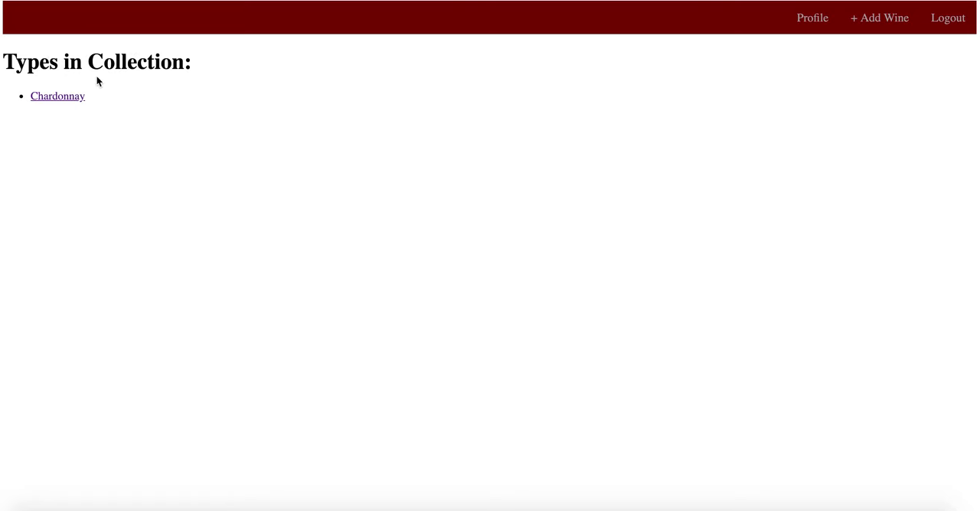
mouse_move(57, 96)
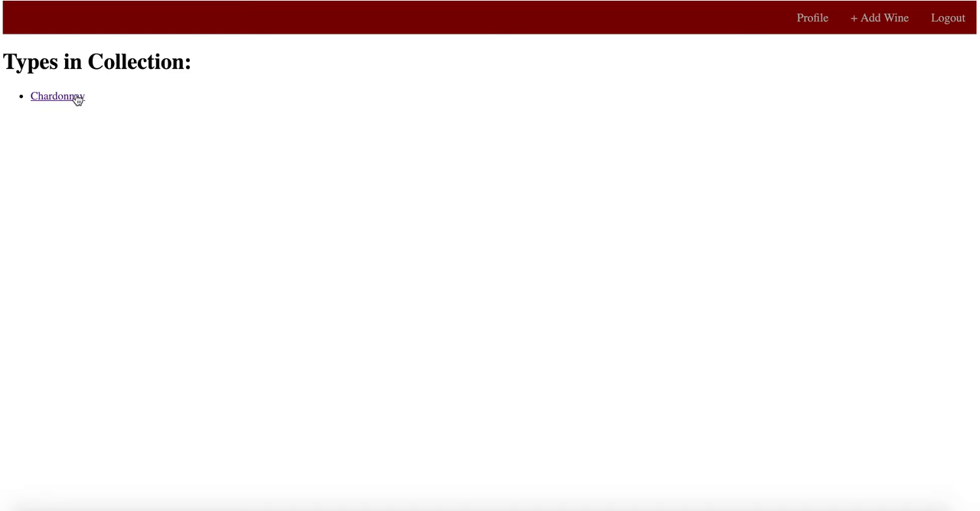
- Open the Chardonnay type page, which lists Yum
click(57, 96)
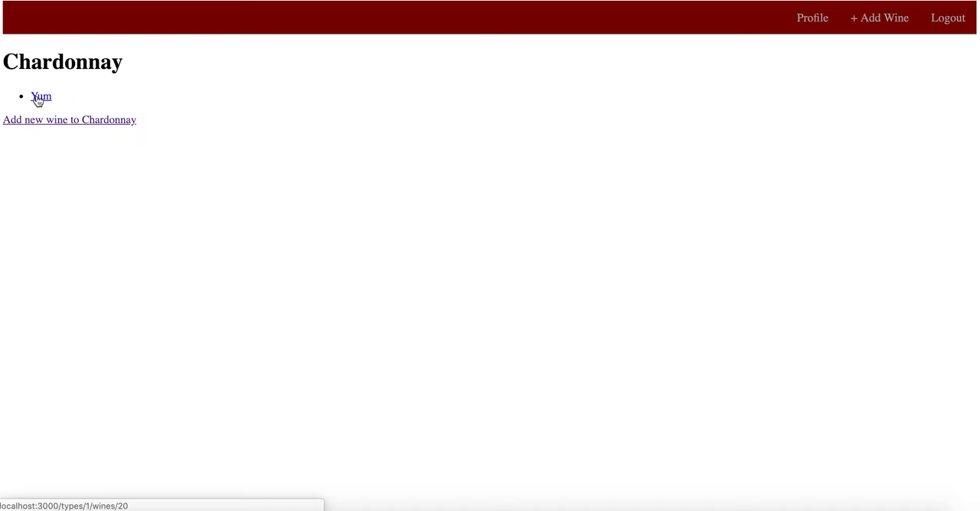
mouse_move(812, 18)
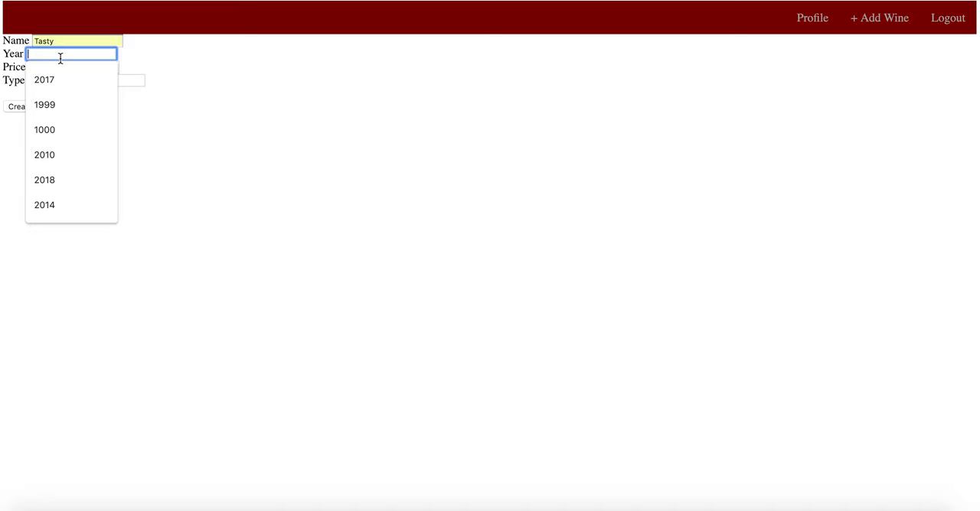
- Create wine Tasty with year 2017, price $70, type Chardonnay
click(44, 79)
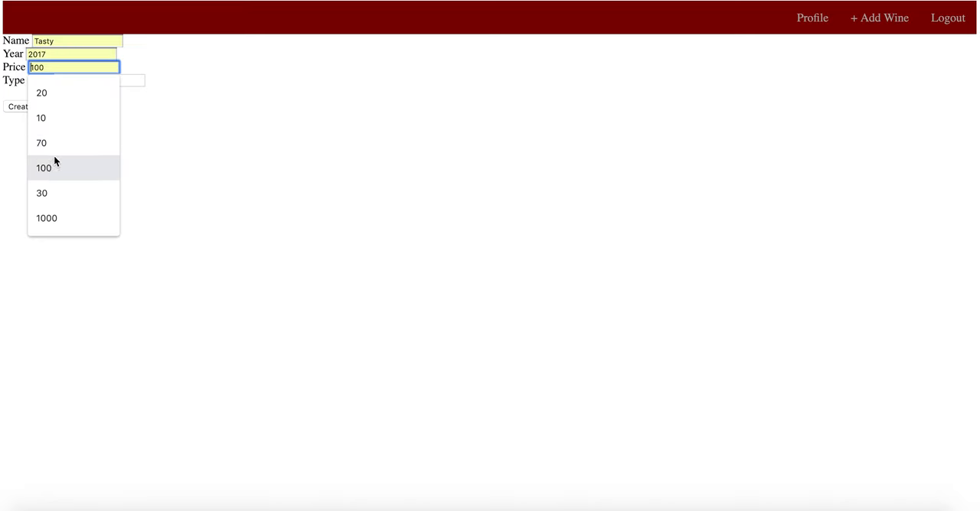
click(41, 142)
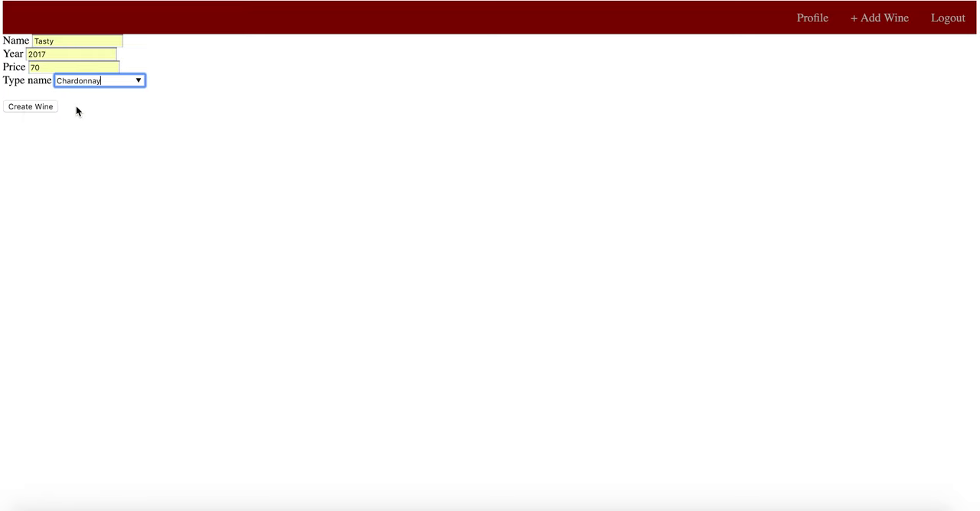
click(30, 106)
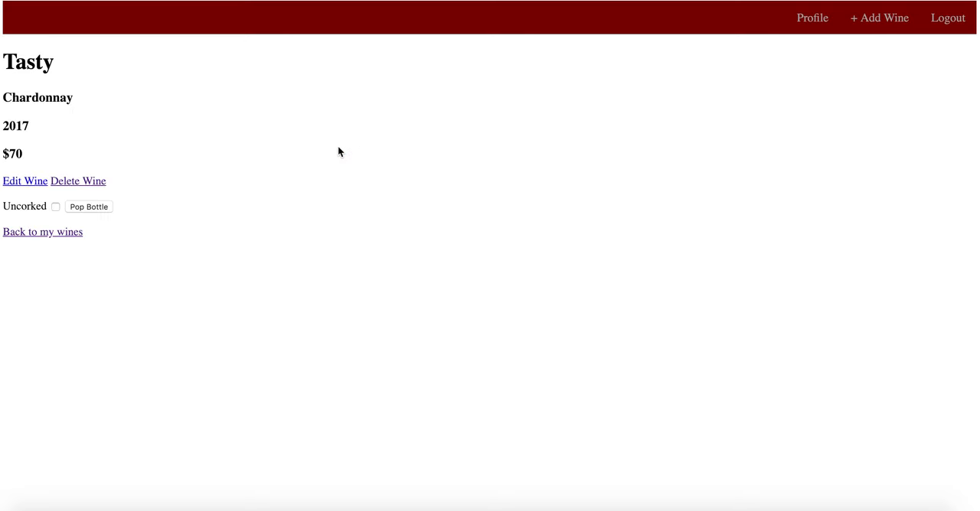
- Go through wine types to Chardonnay and open Yum's details page
click(42, 232)
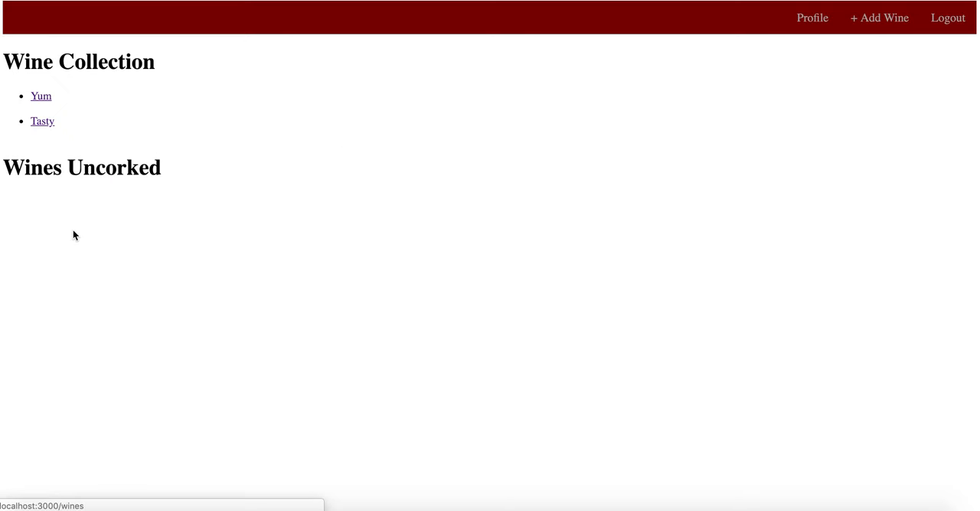
mouse_move(48, 69)
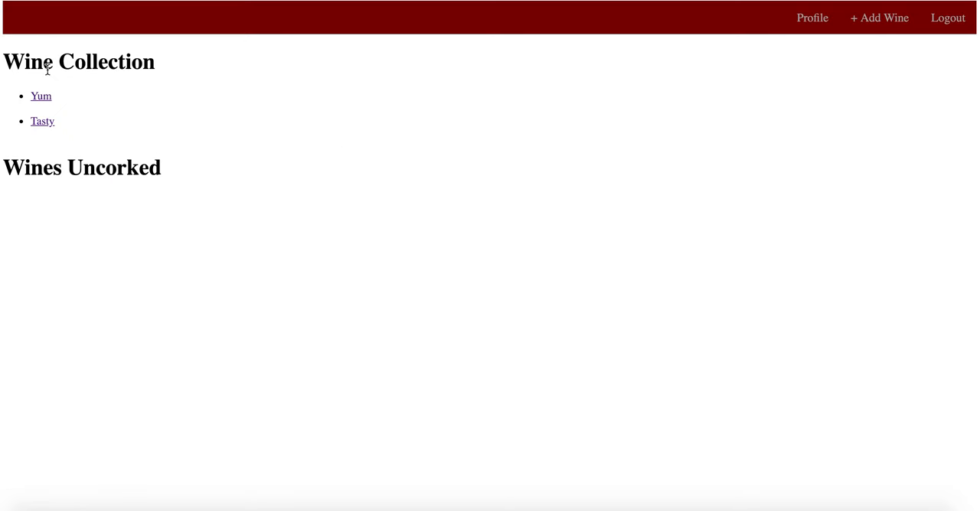
mouse_move(108, 74)
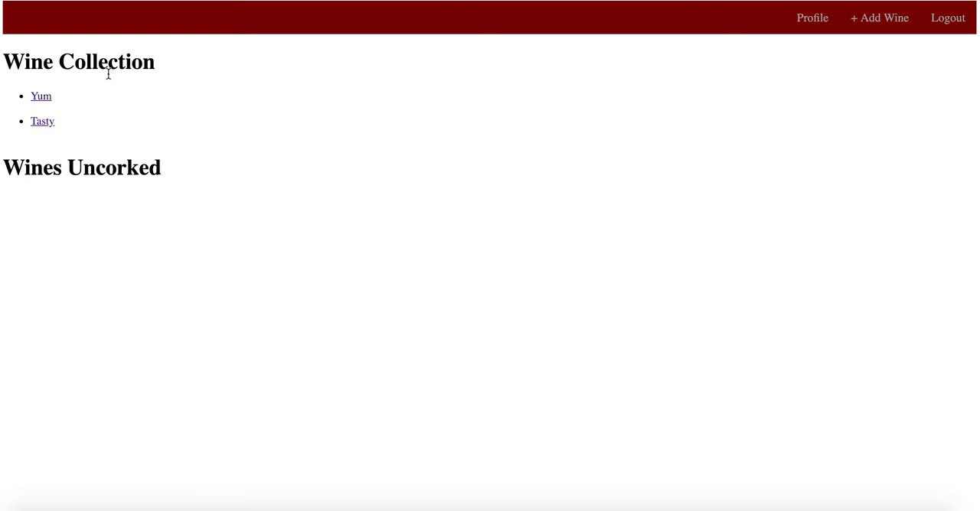
mouse_move(575, 61)
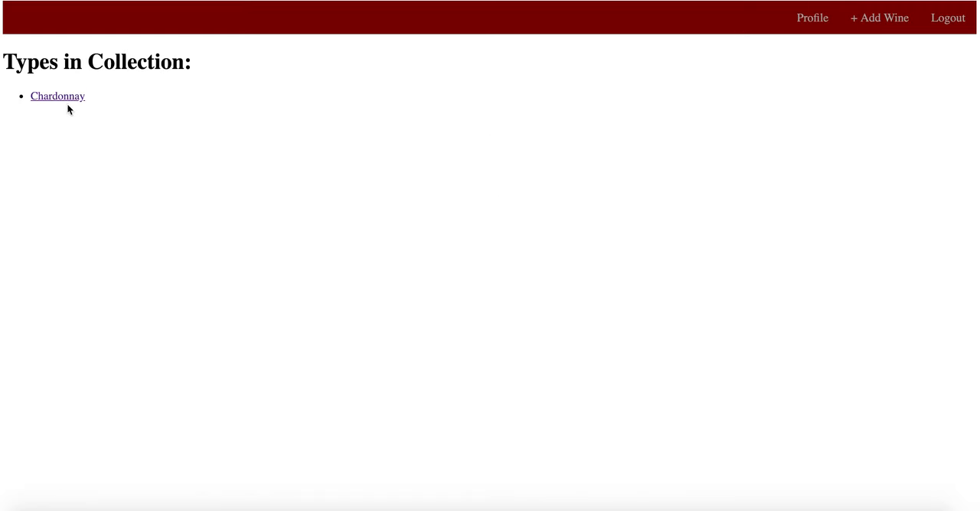
click(57, 96)
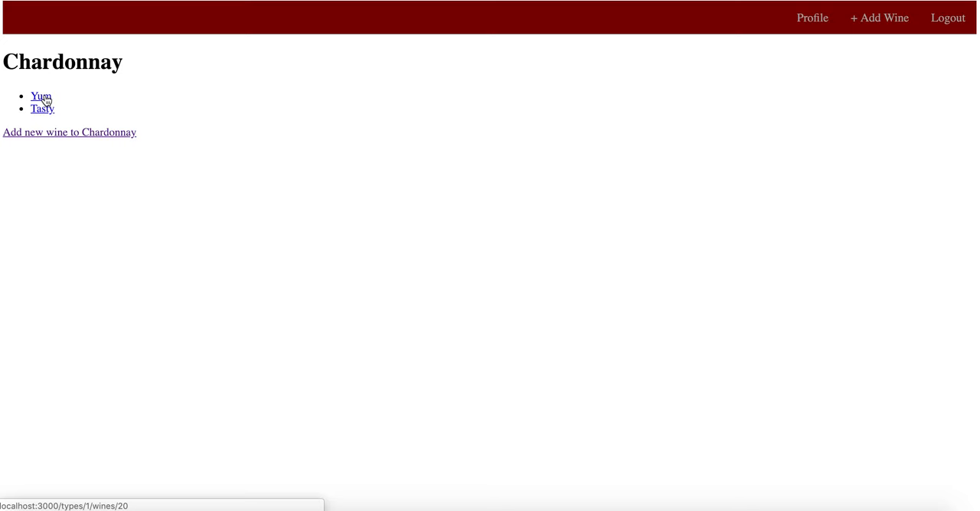
click(40, 96)
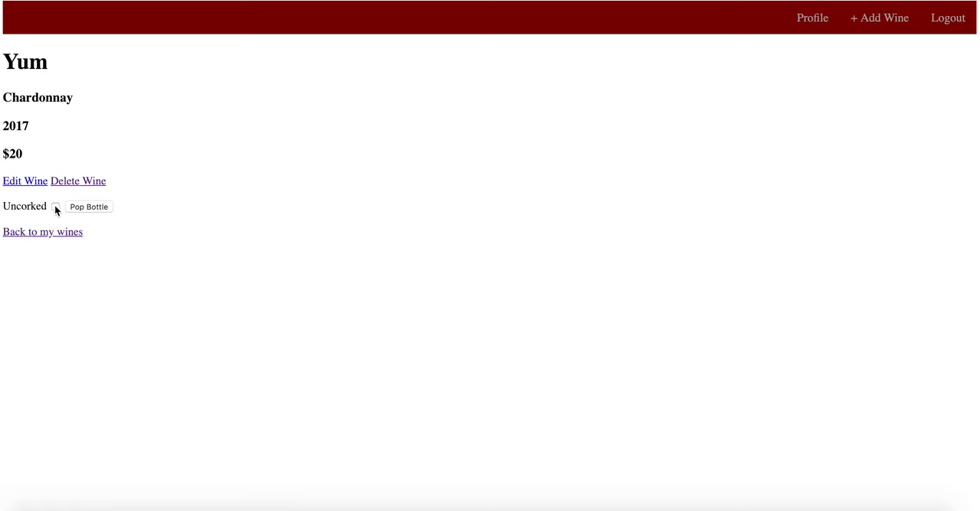
- Tick the Uncorked checkbox on Yum's details page
click(55, 207)
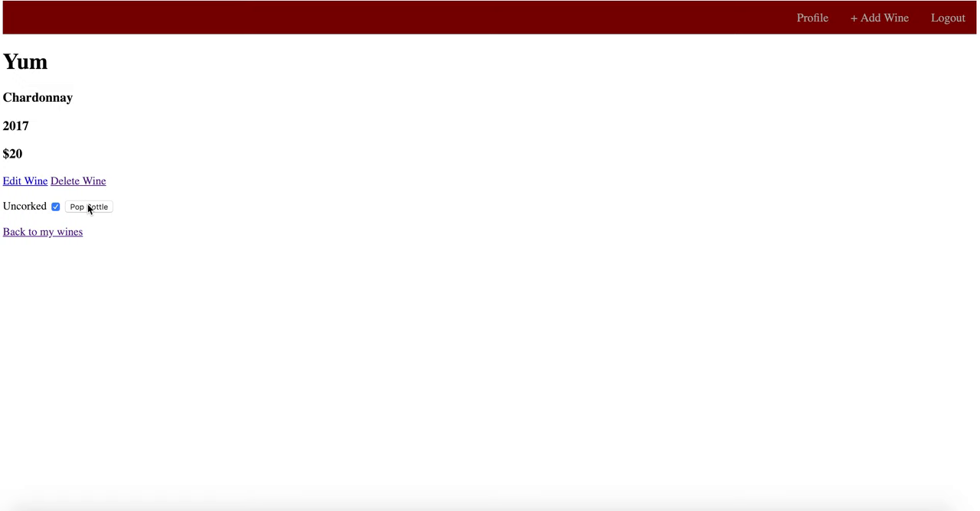
mouse_move(86, 207)
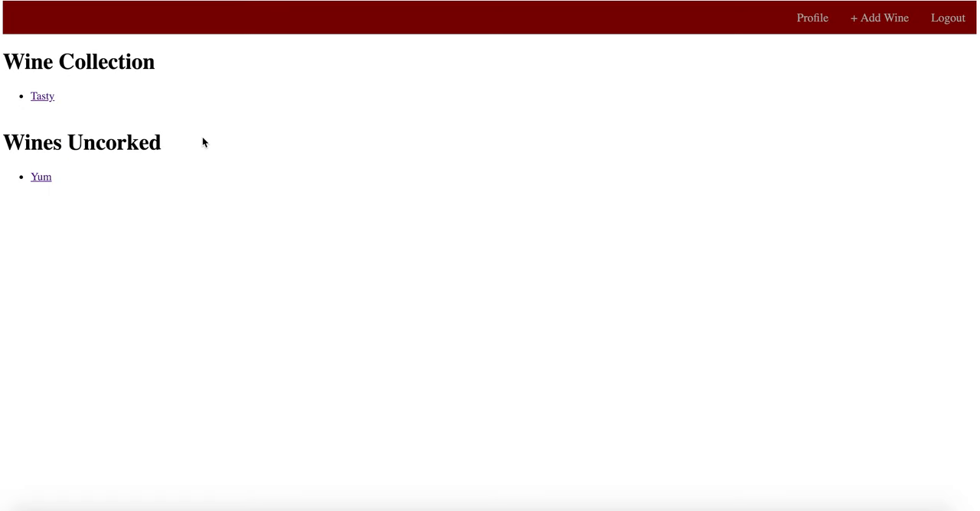
mouse_move(54, 153)
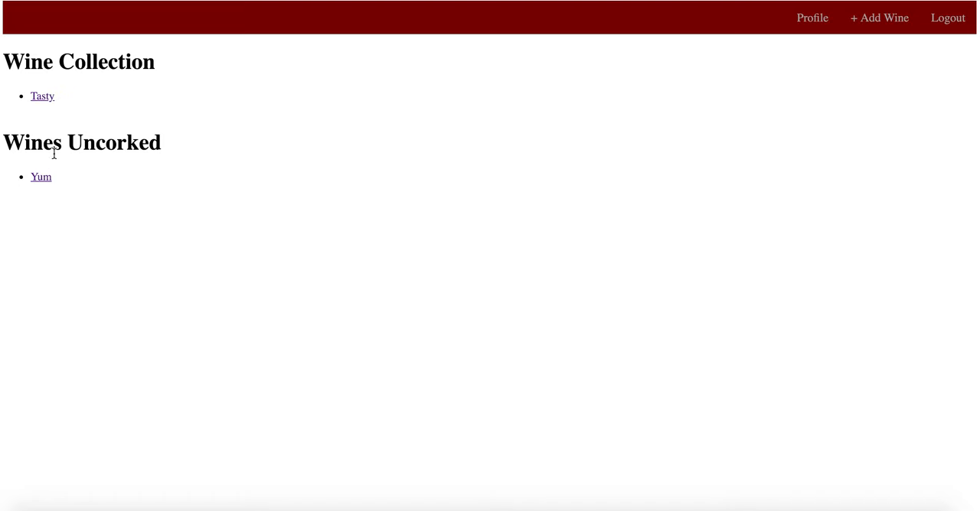
mouse_move(35, 145)
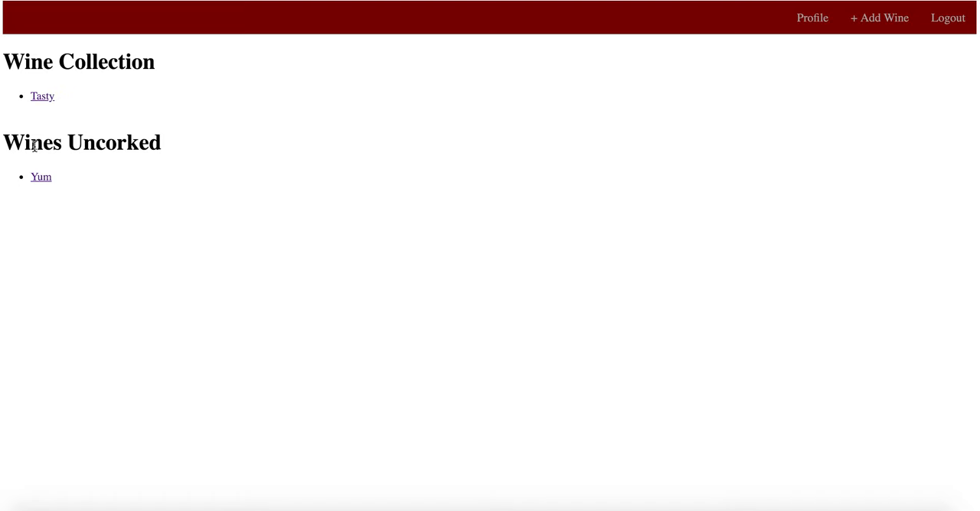
mouse_move(27, 179)
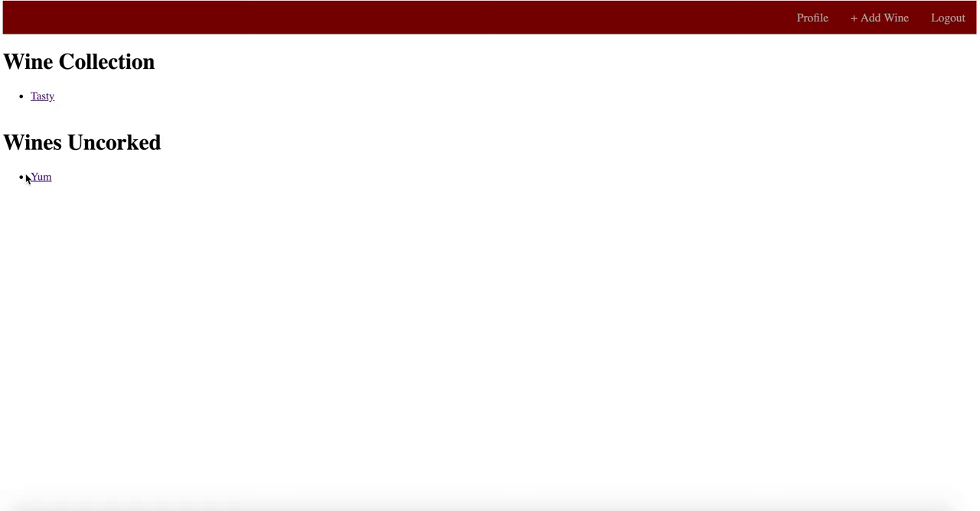
mouse_move(40, 177)
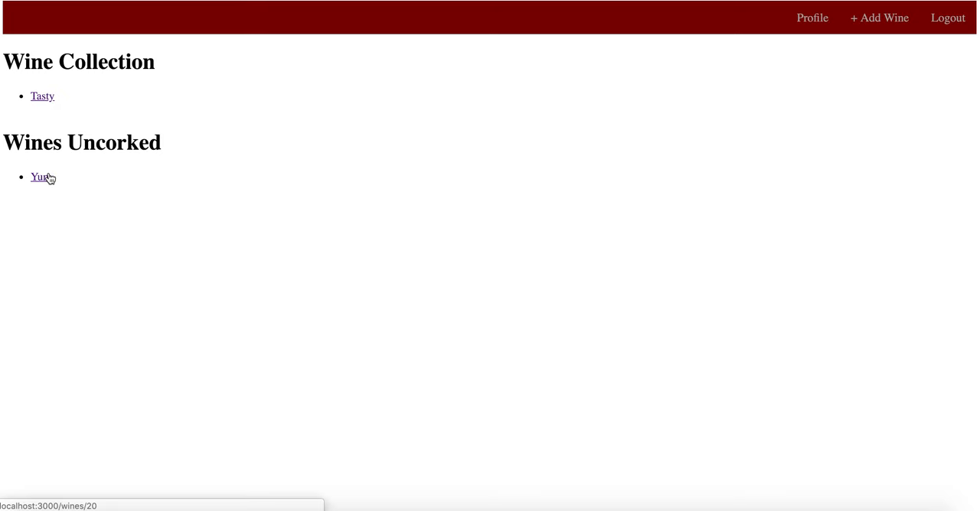
mouse_move(44, 190)
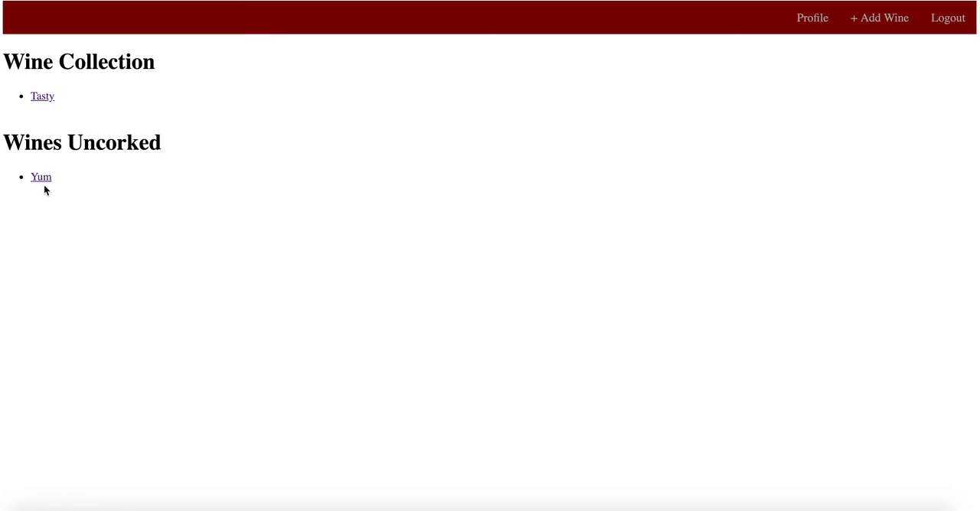
mouse_move(41, 177)
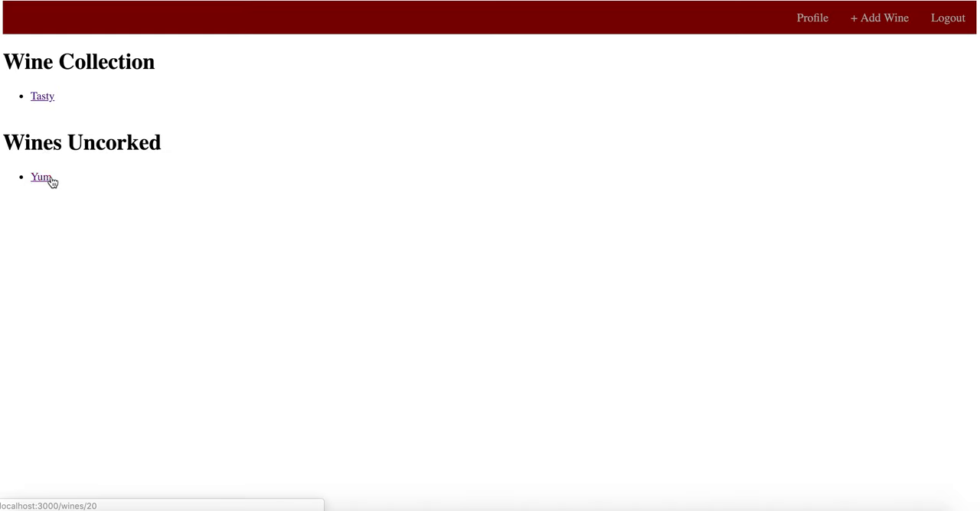
- Open uncorked Yum's details, then show the Chardonnay page listing only Tasty
click(40, 176)
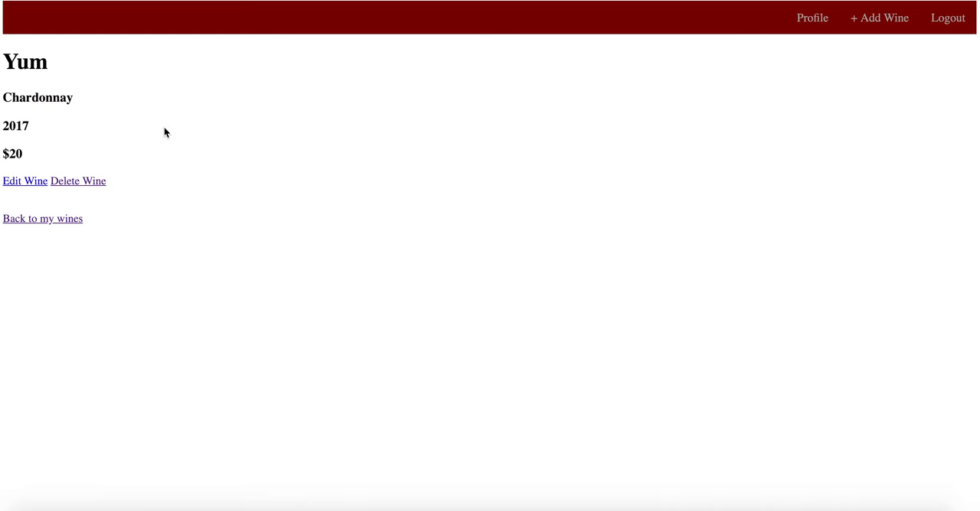
click(811, 18)
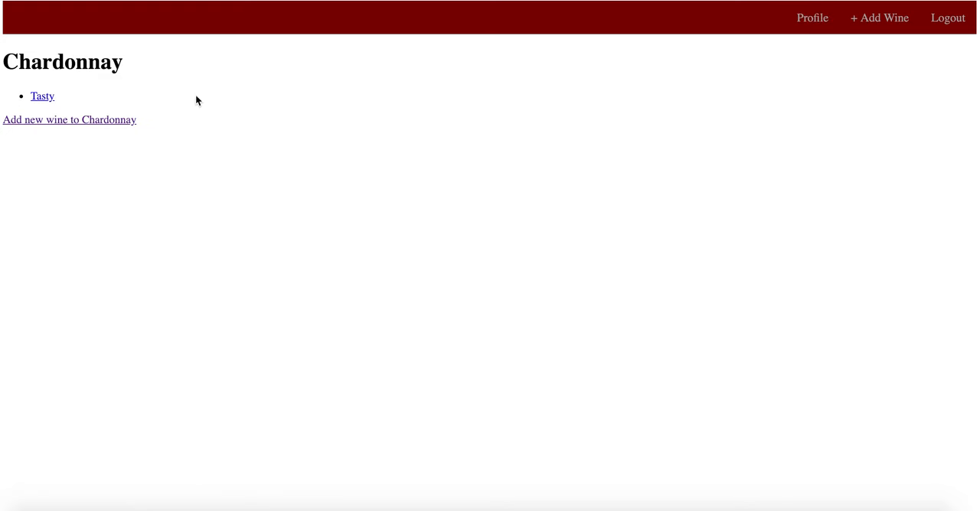
mouse_move(583, 98)
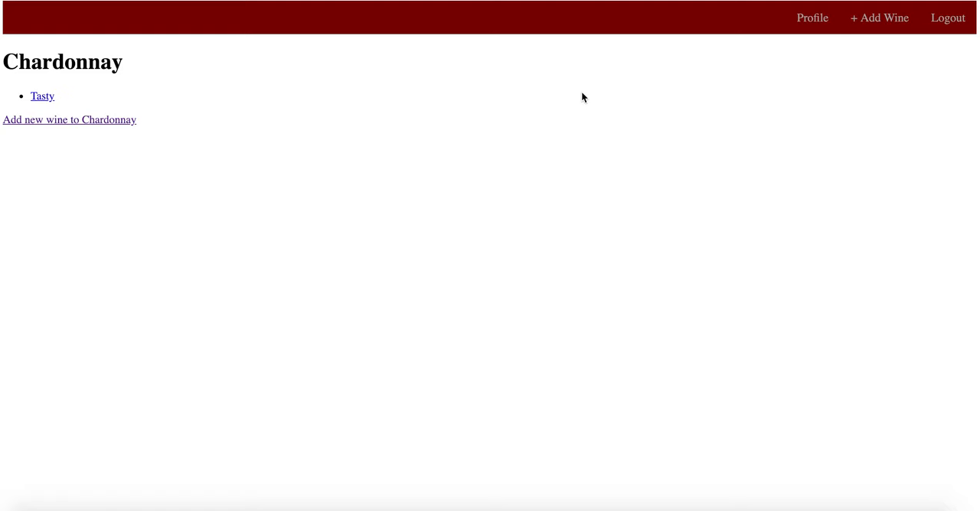
mouse_move(812, 17)
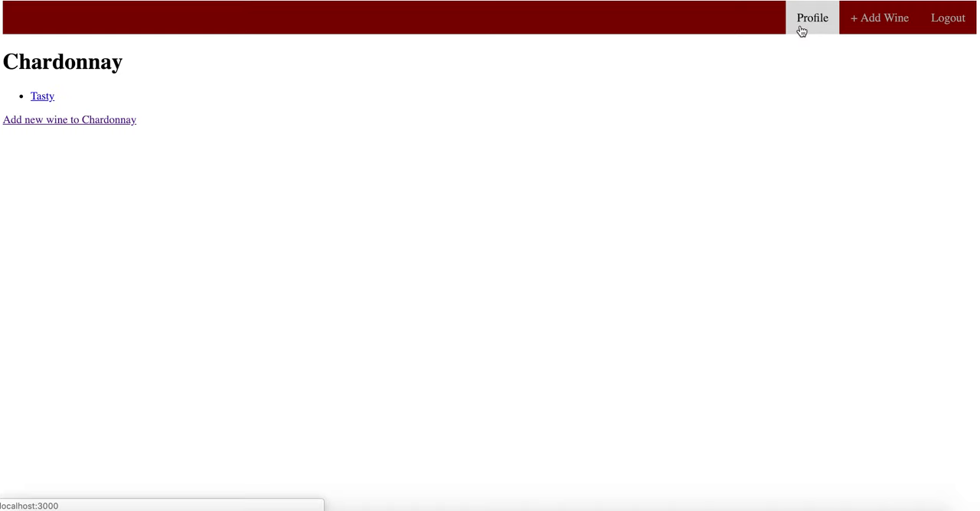
- Check the profile showing 1 bottle collected and 1 uncorked, browse wines and wine types, then log out
click(811, 17)
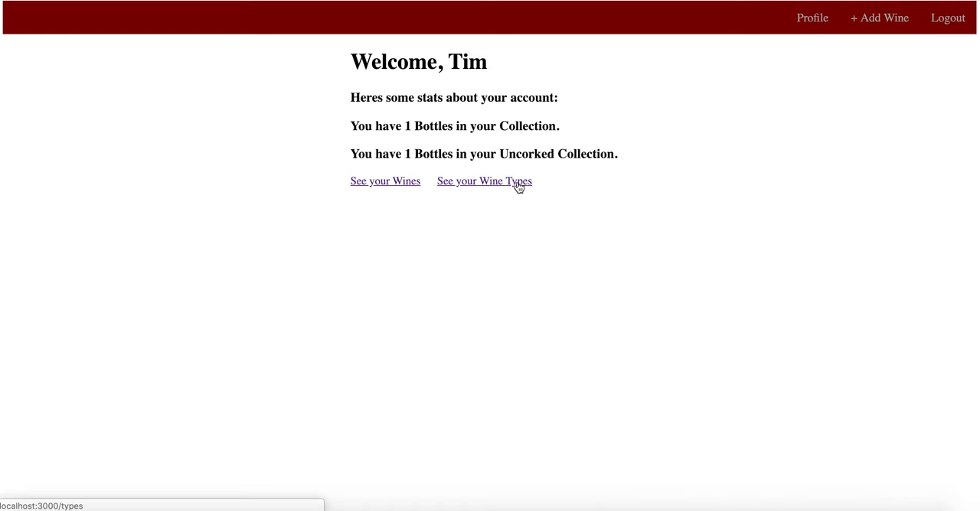
mouse_move(676, 158)
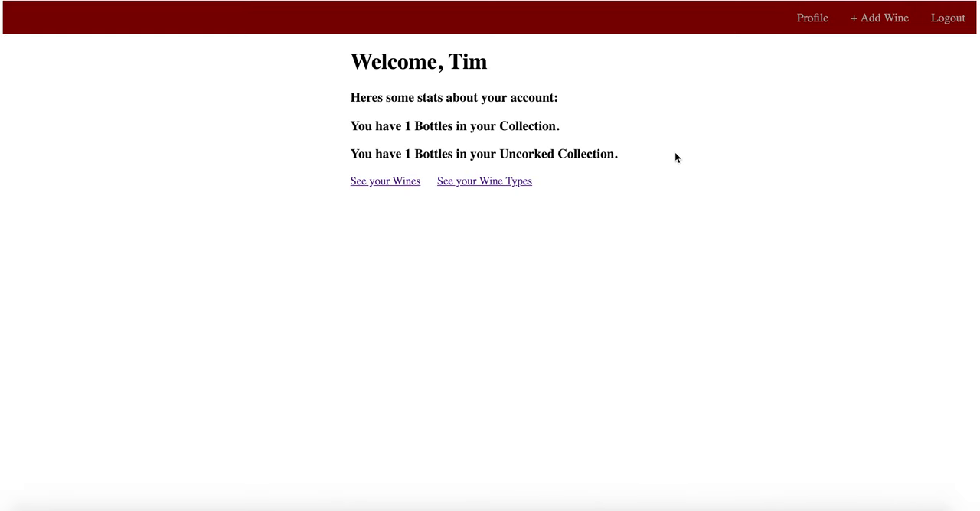
mouse_move(878, 17)
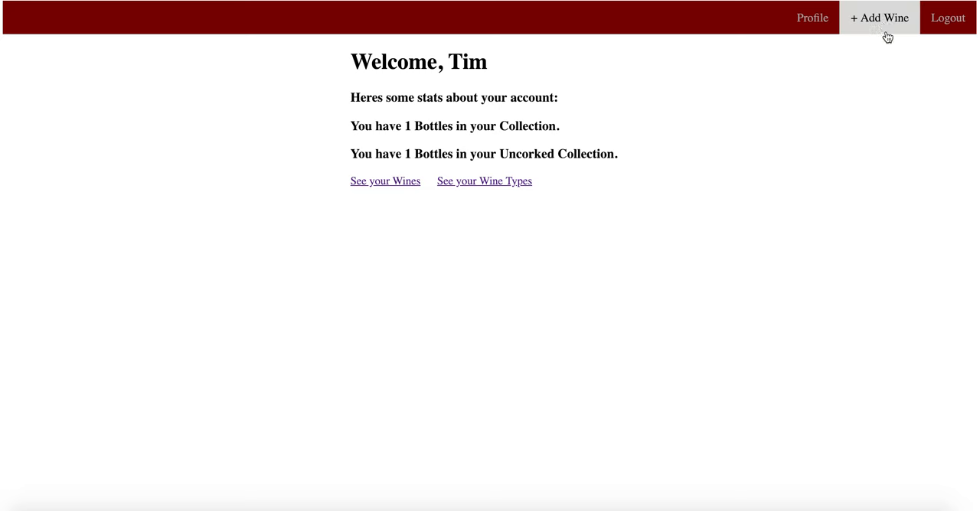
mouse_move(649, 17)
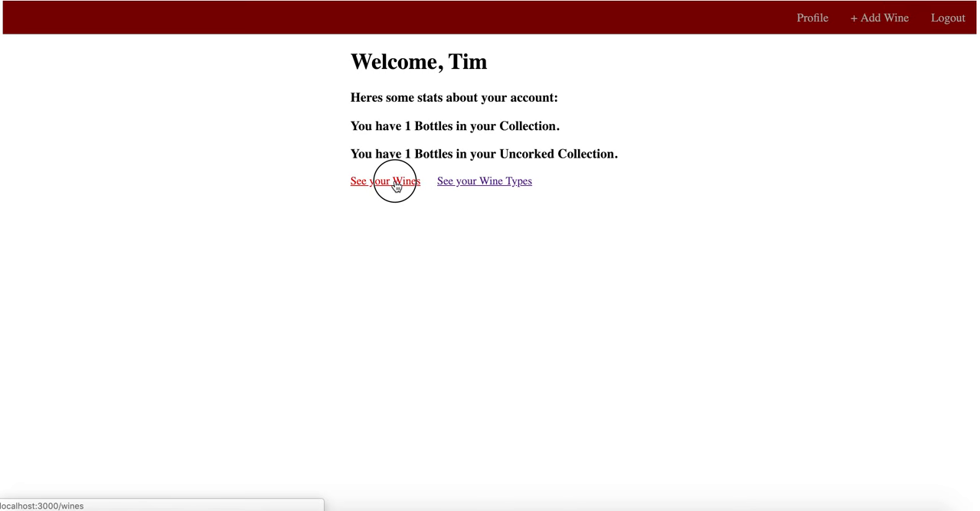
click(385, 181)
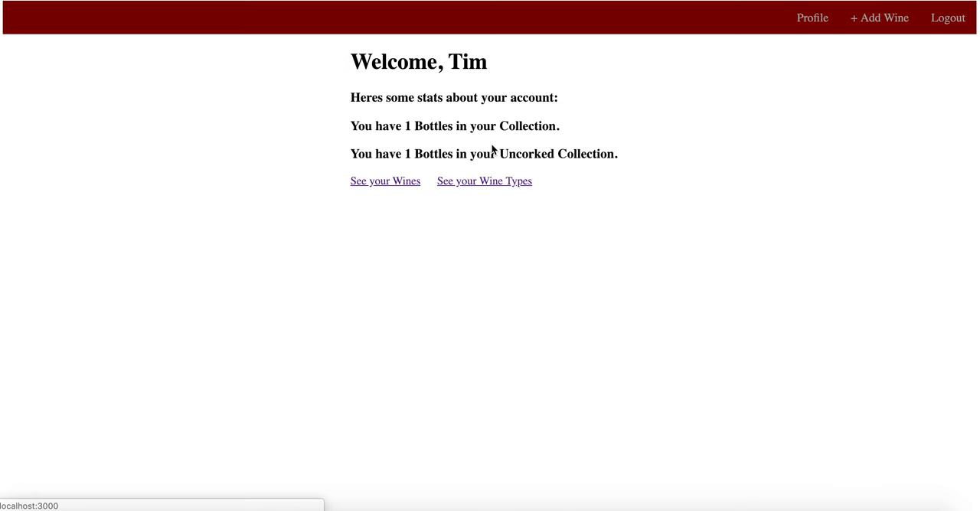
click(484, 180)
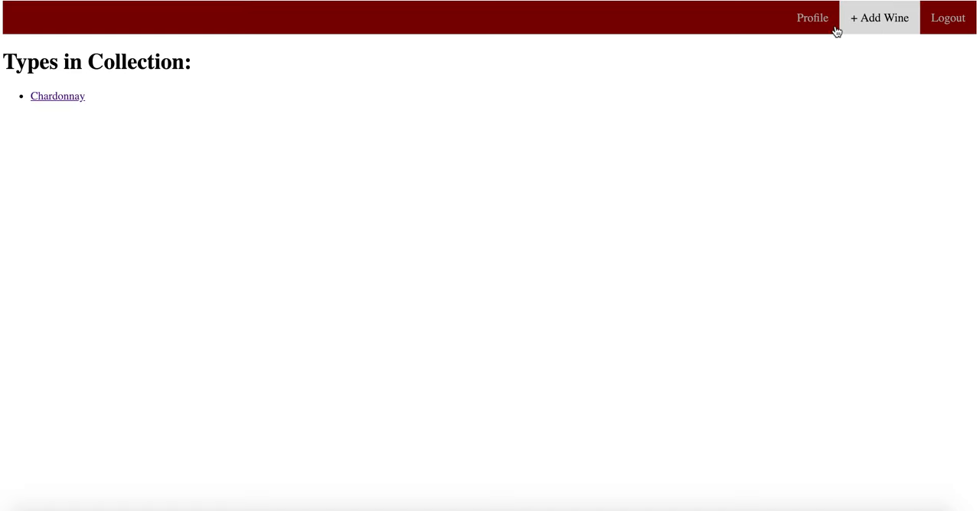
click(811, 17)
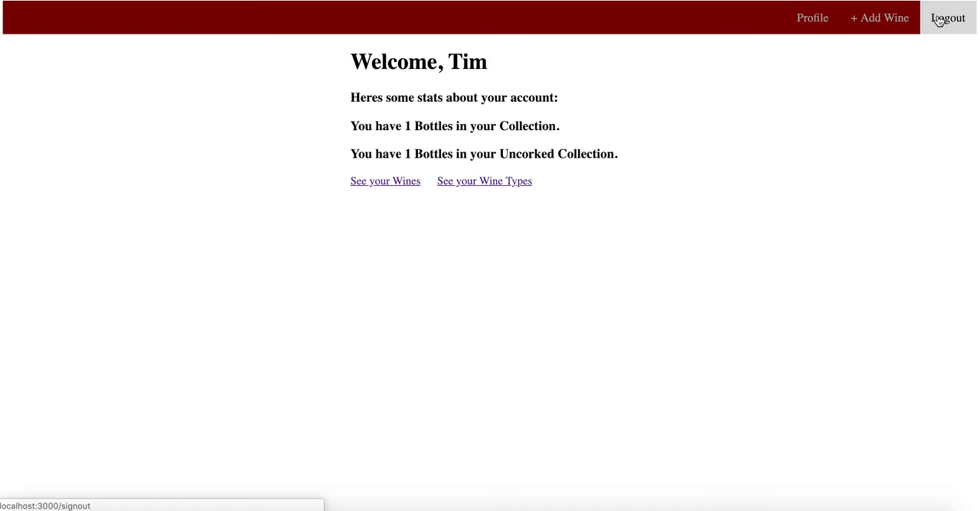
click(948, 18)
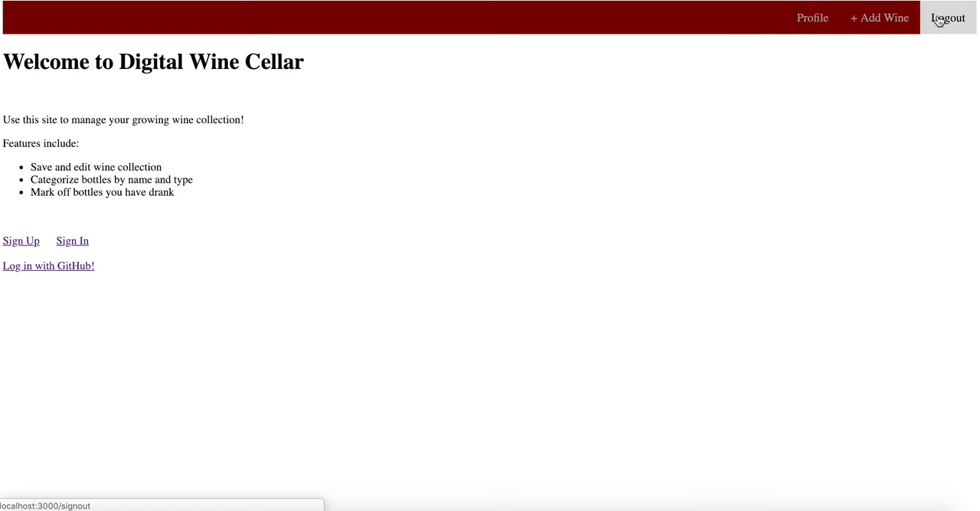